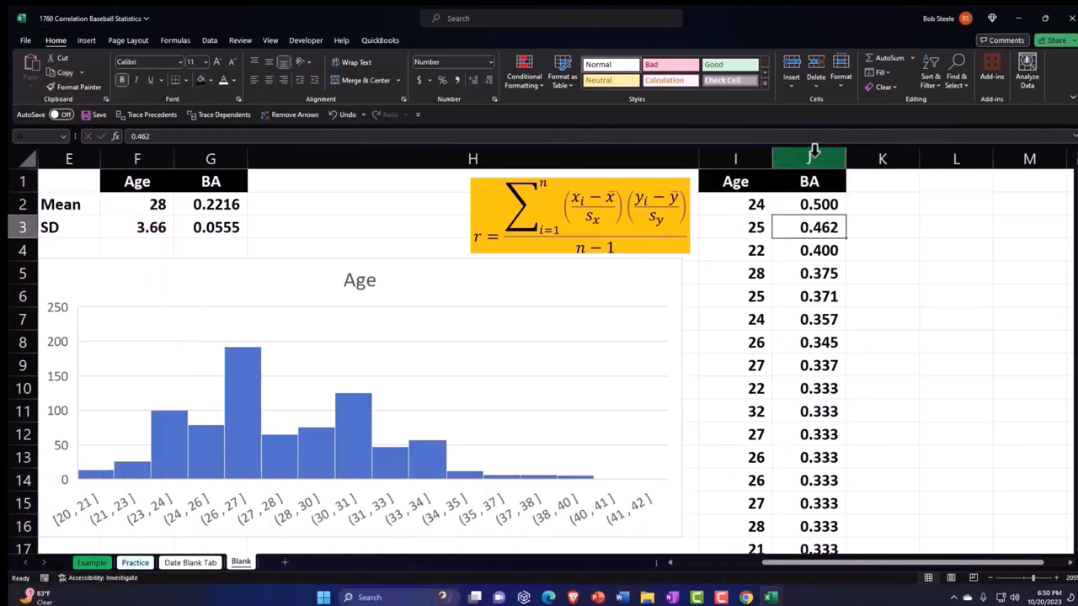
- Insert a Z Age column and begin the z-score formula =(I2-$F$2)/$F$3 in its first cell
{"action": "left_click", "coordinate": [808, 158]}
{"action": "type", "text": "ge"}
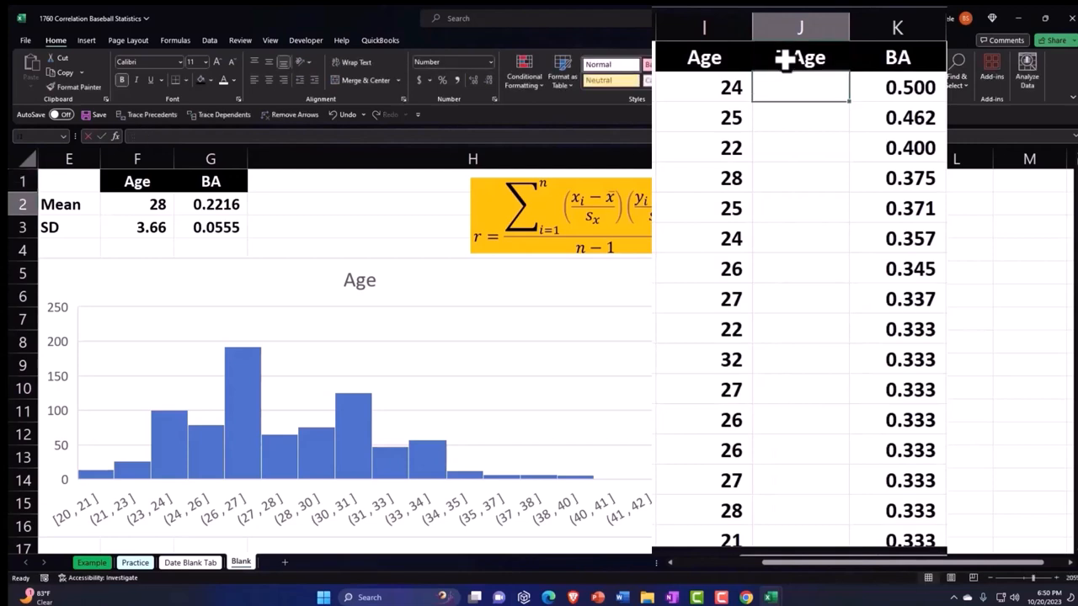
{"action": "type", "text": "=I2"}
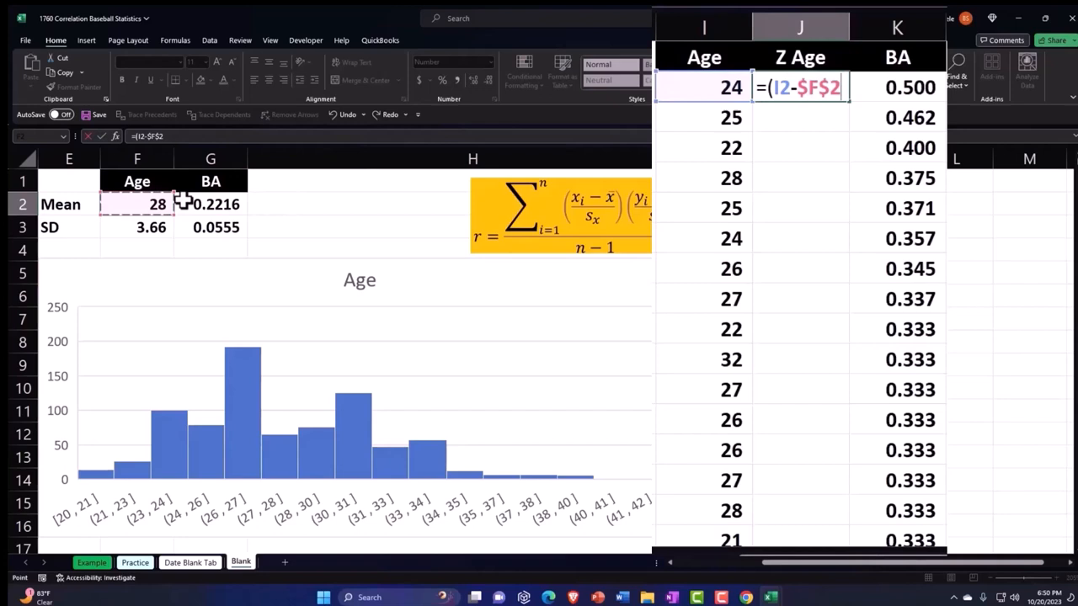
{"action": "type", "text": ")/"}
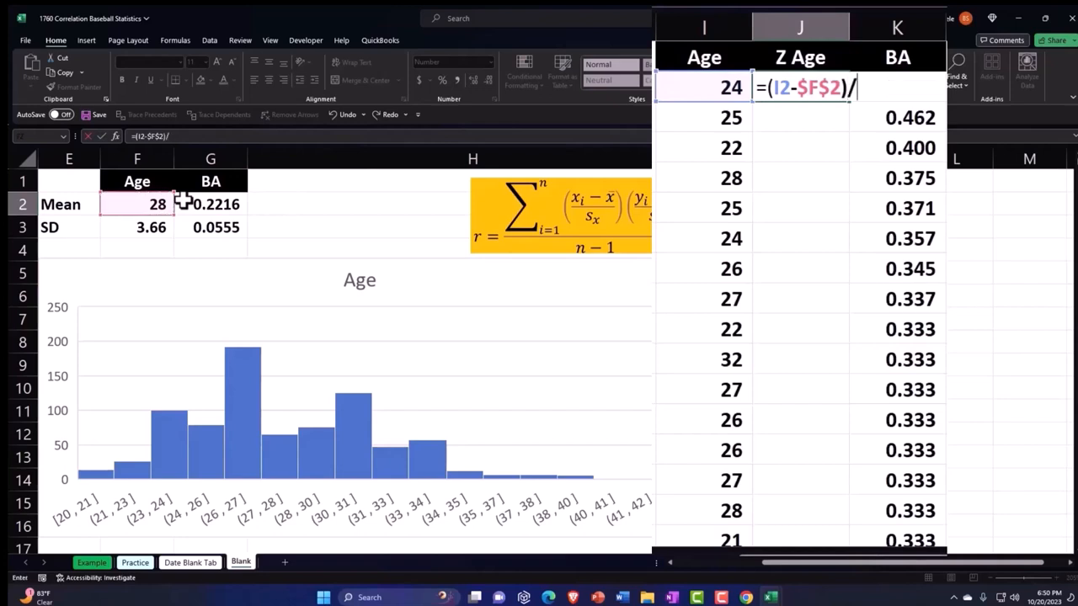
{"action": "left_click", "coordinate": [137, 227]}
{"action": "type", "text": "="}
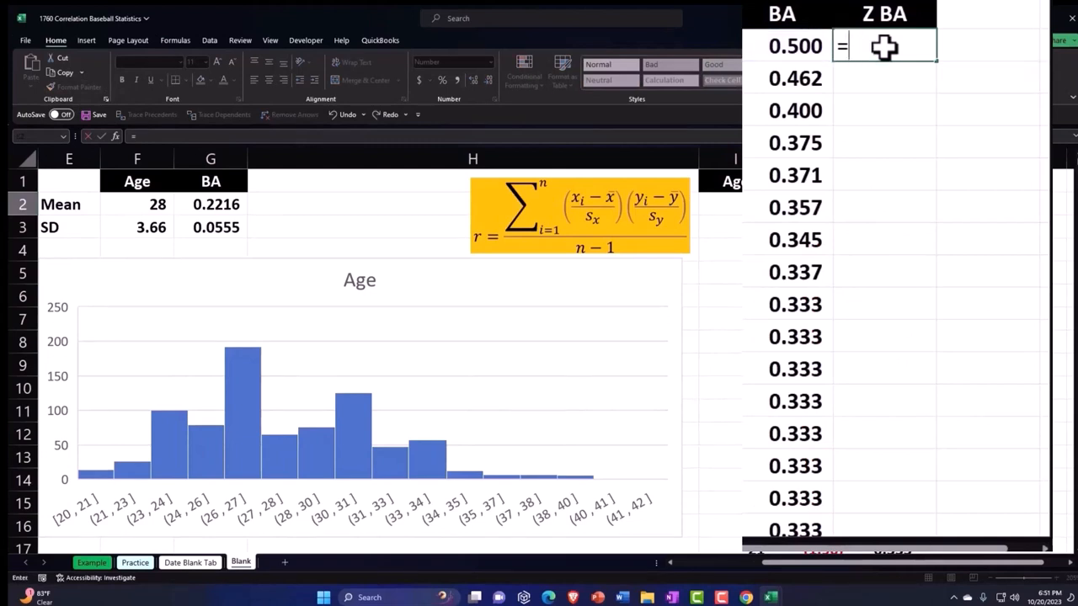
- Enter the Z BA formula =(K2-$G$2)/$G$3 in L2 and fill both z-score columns down
{"action": "type", "text": "(K2-F2"}
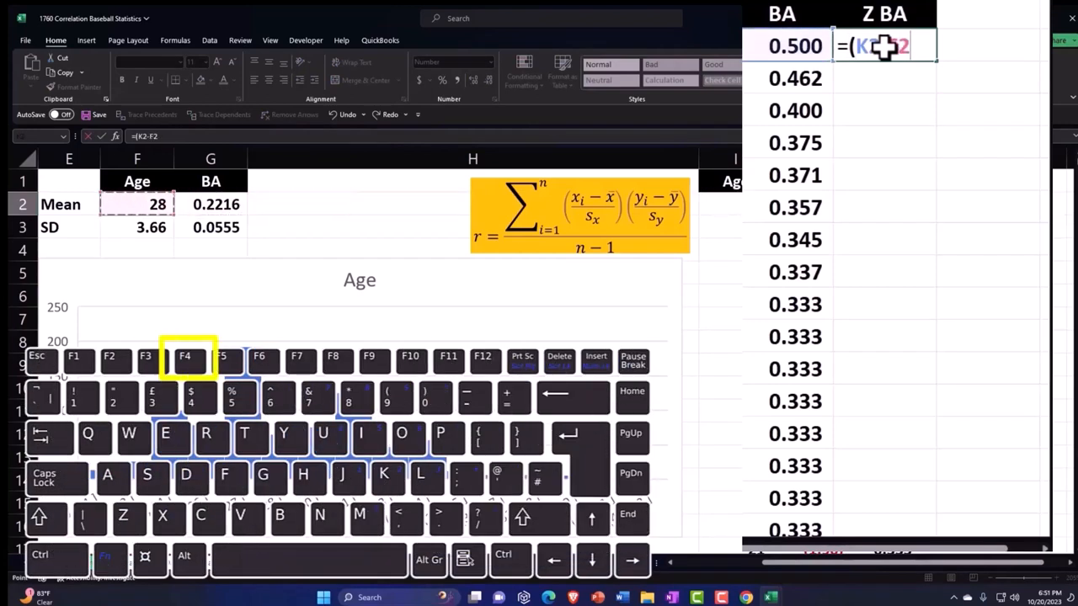
{"action": "key", "text": "f4"}
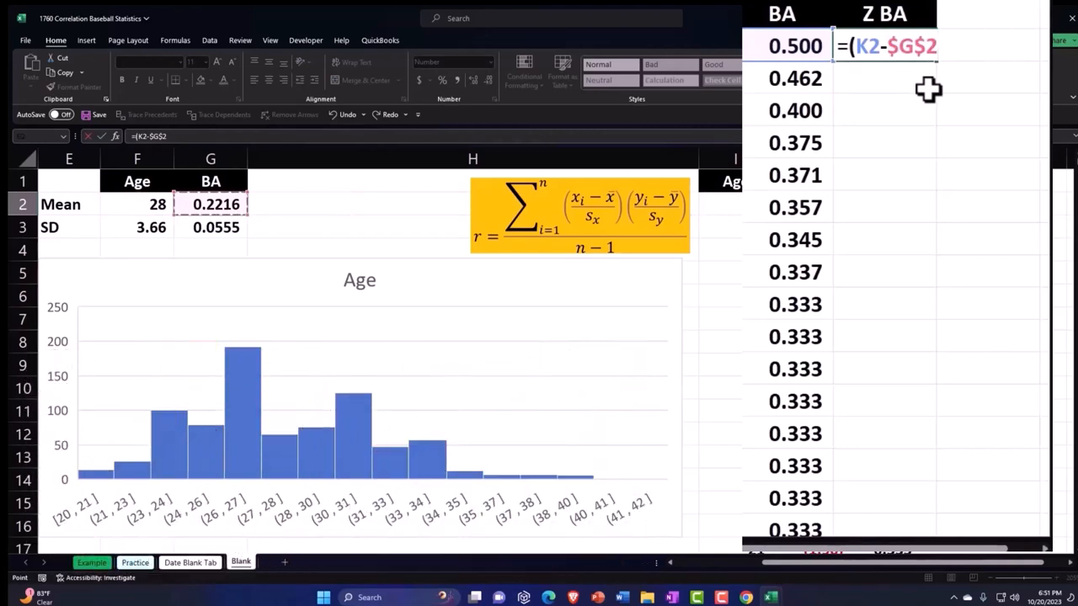
{"action": "type", "text": ")"}
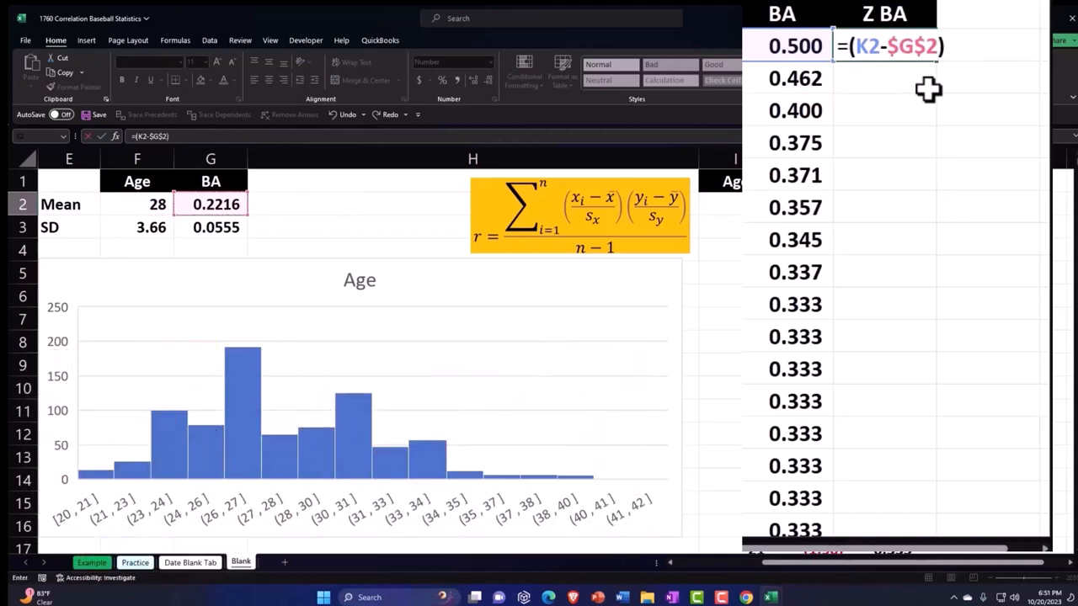
{"action": "type", "text": "/H2"}
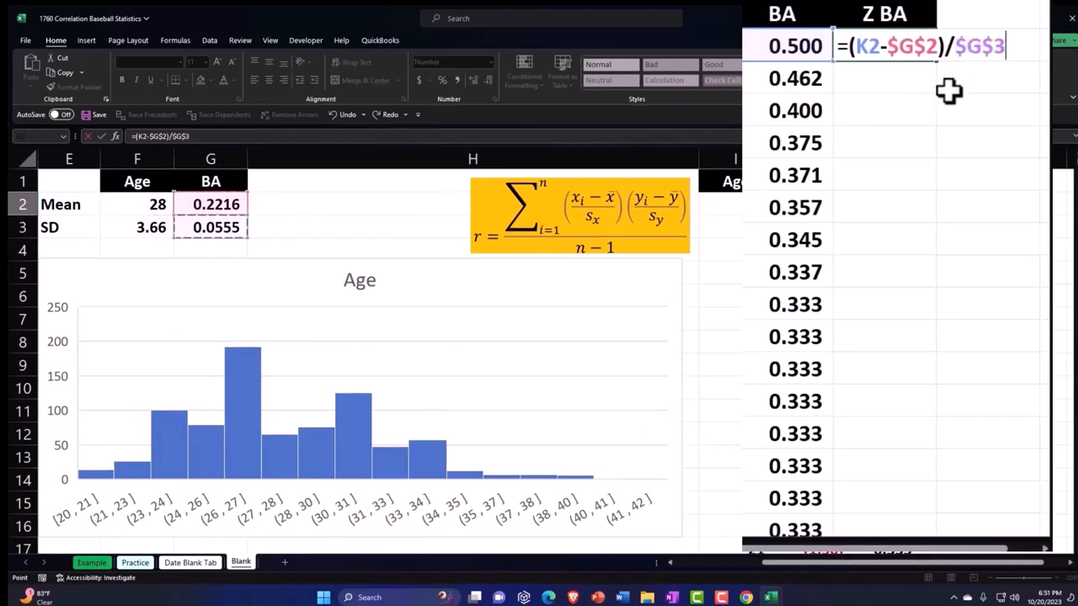
{"action": "mouse_move", "coordinate": [976, 81]}
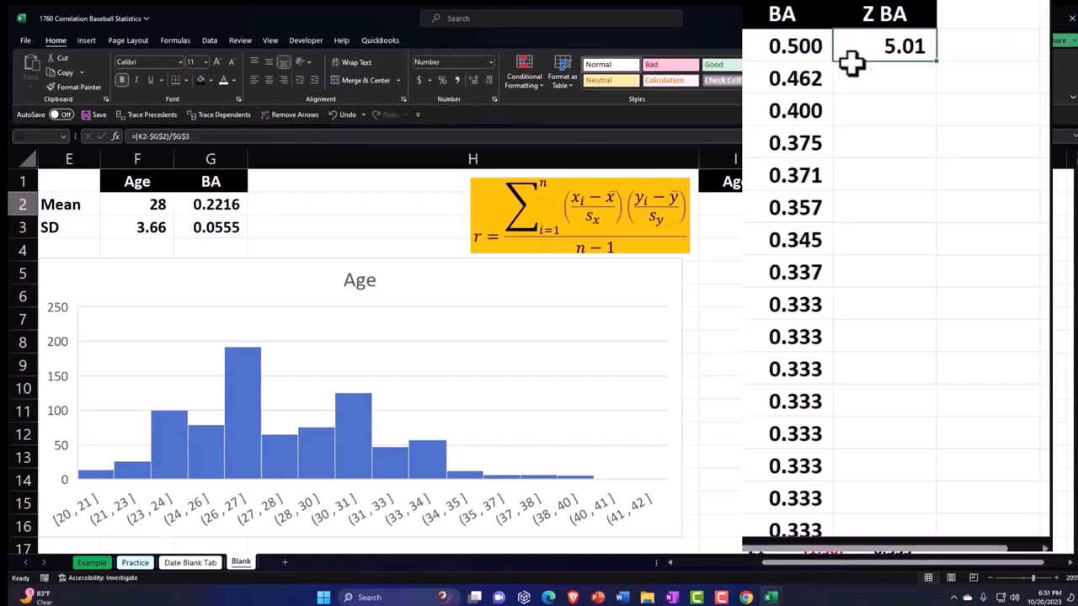
{"action": "left_click_drag", "start_coordinate": [884, 47], "coordinate": [884, 531]}
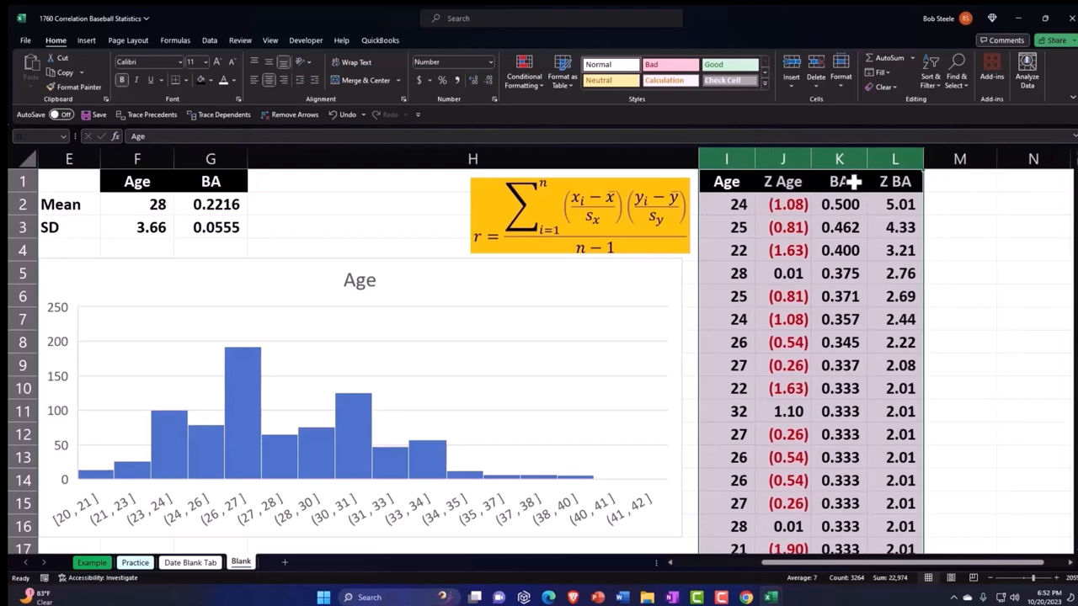
- Add a black-filled 'Z Age * Z BA' header in M1 and start the =J2*L2 product formula
{"action": "left_click", "coordinate": [838, 158]}
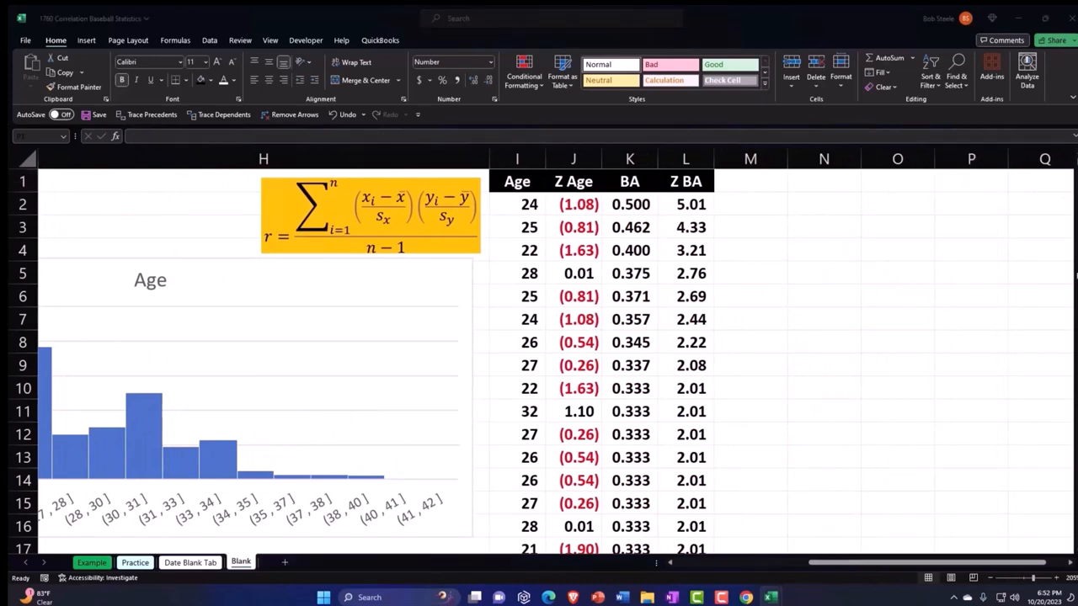
{"action": "left_click", "coordinate": [749, 180]}
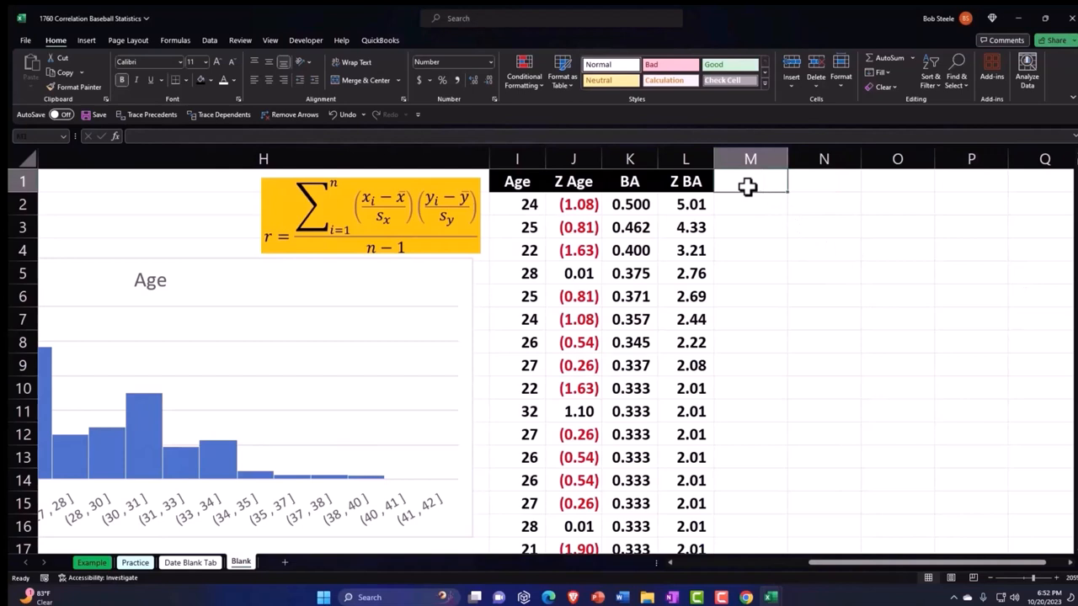
{"action": "type", "text": "Z of"}
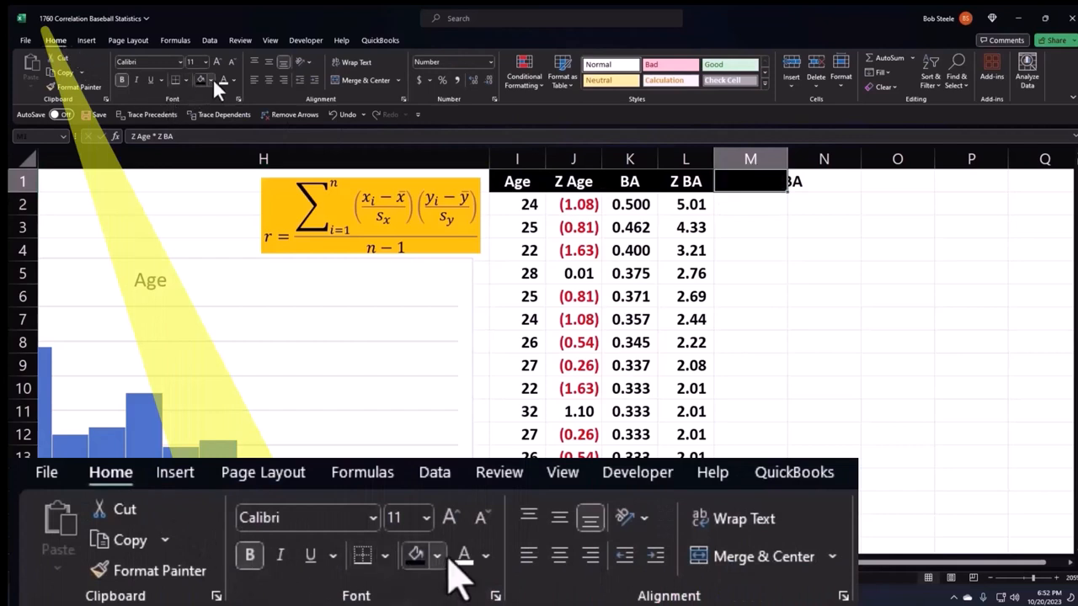
{"action": "left_click", "coordinate": [355, 63]}
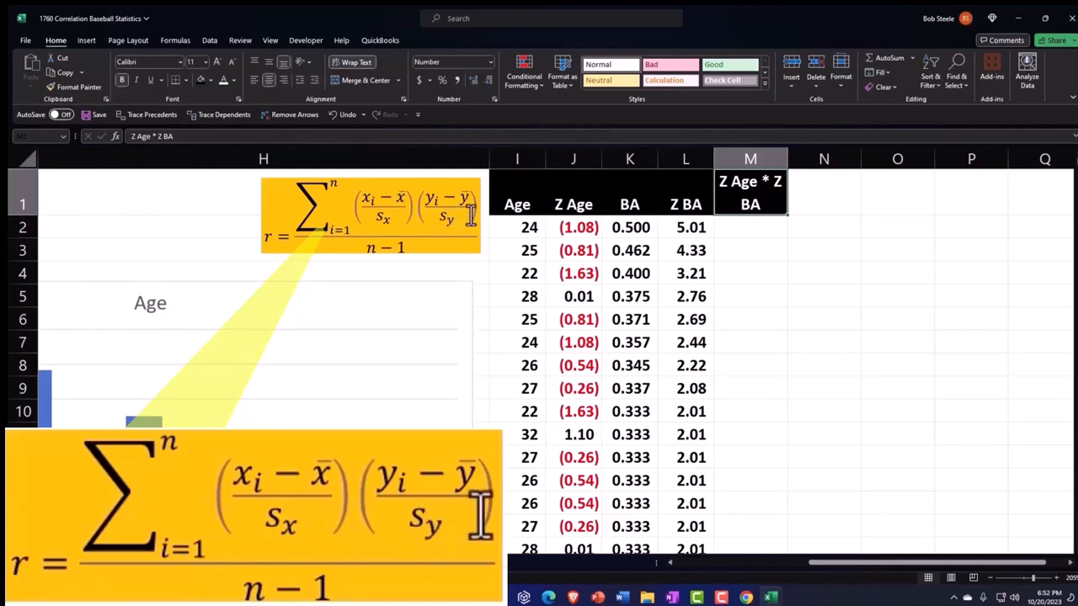
{"action": "mouse_move", "coordinate": [766, 234]}
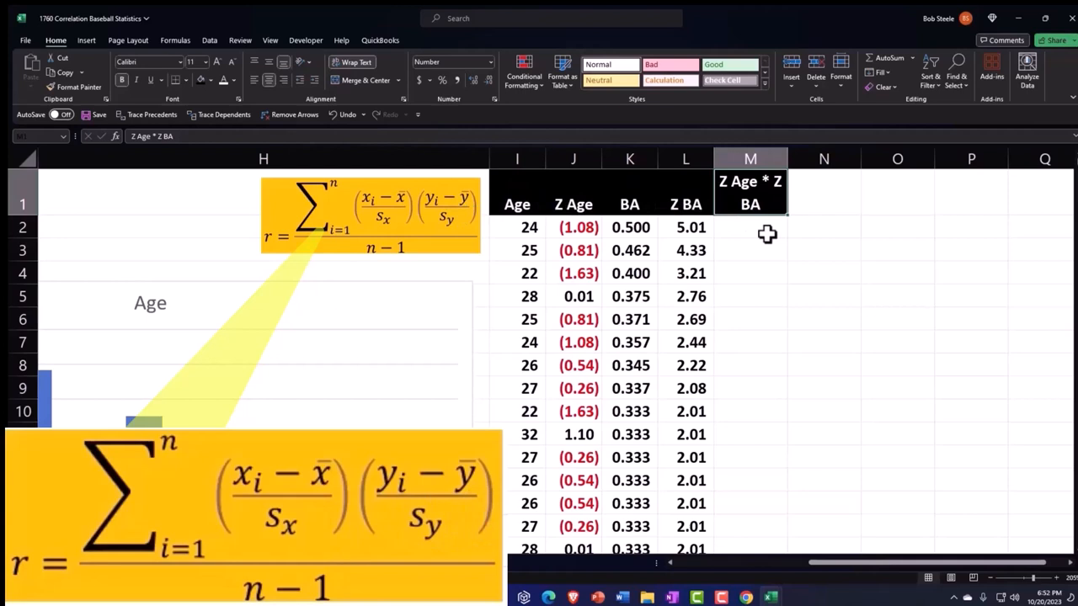
{"action": "left_click", "coordinate": [750, 227]}
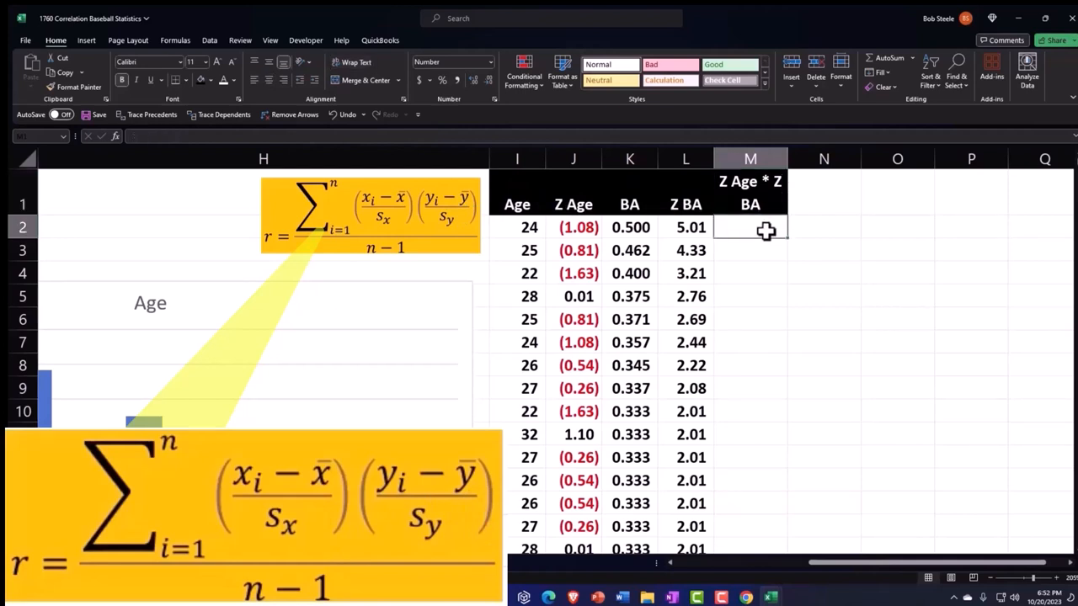
{"action": "type", "text": "=J2*L2"}
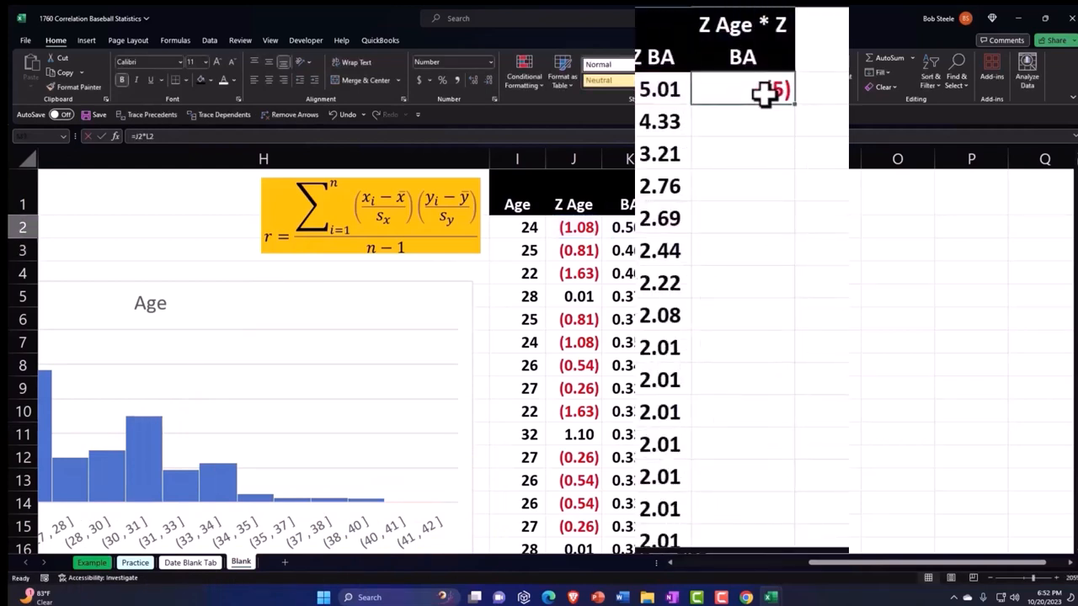
{"action": "mouse_move", "coordinate": [362, 101]}
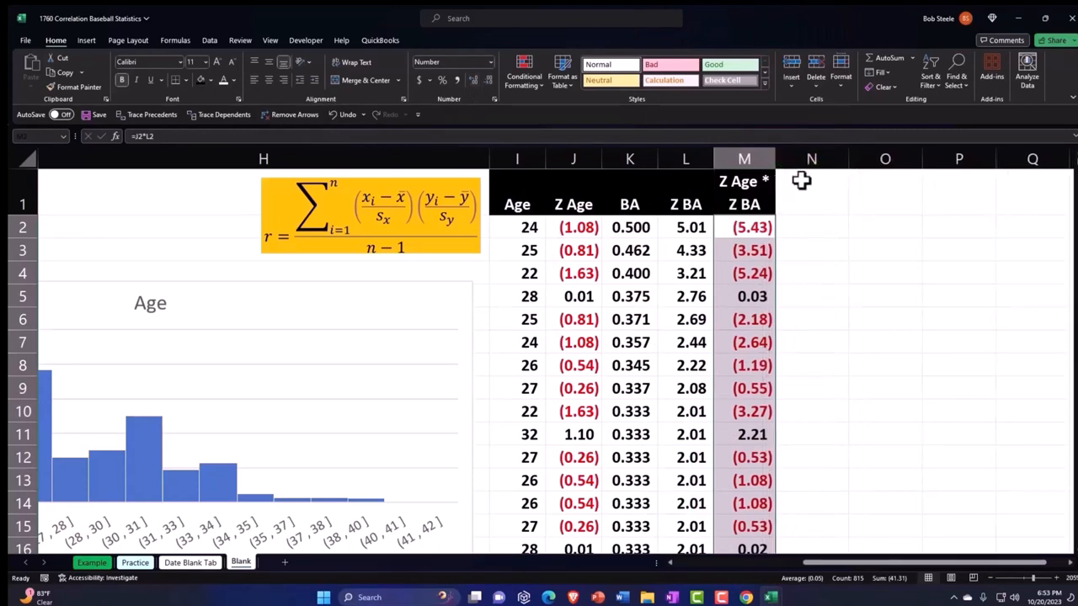
{"action": "mouse_move", "coordinate": [850, 162]}
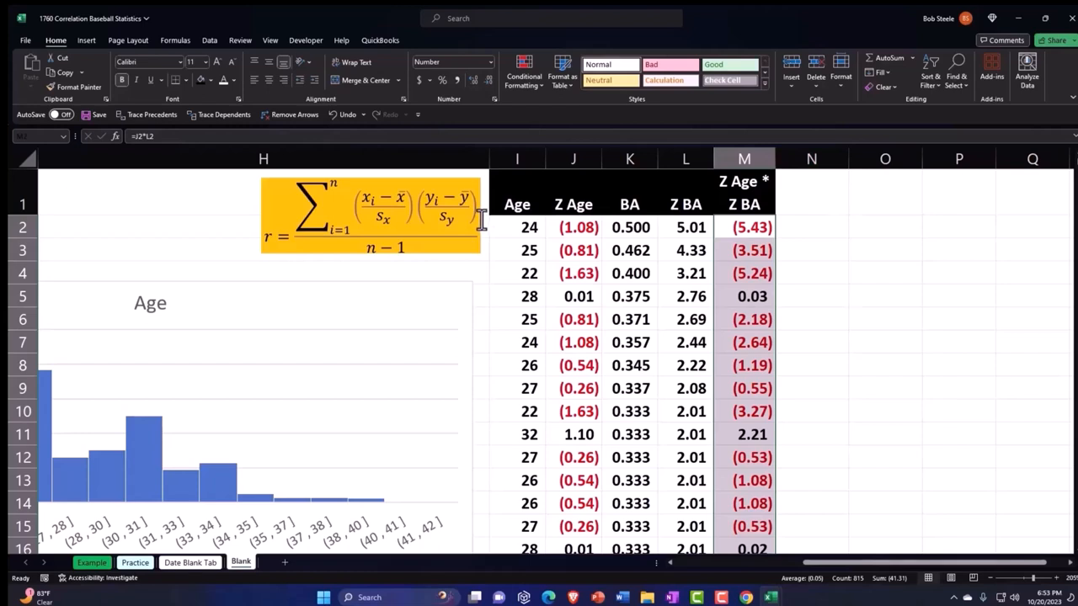
{"action": "mouse_move", "coordinate": [848, 158]}
{"action": "type", "text": "R"}
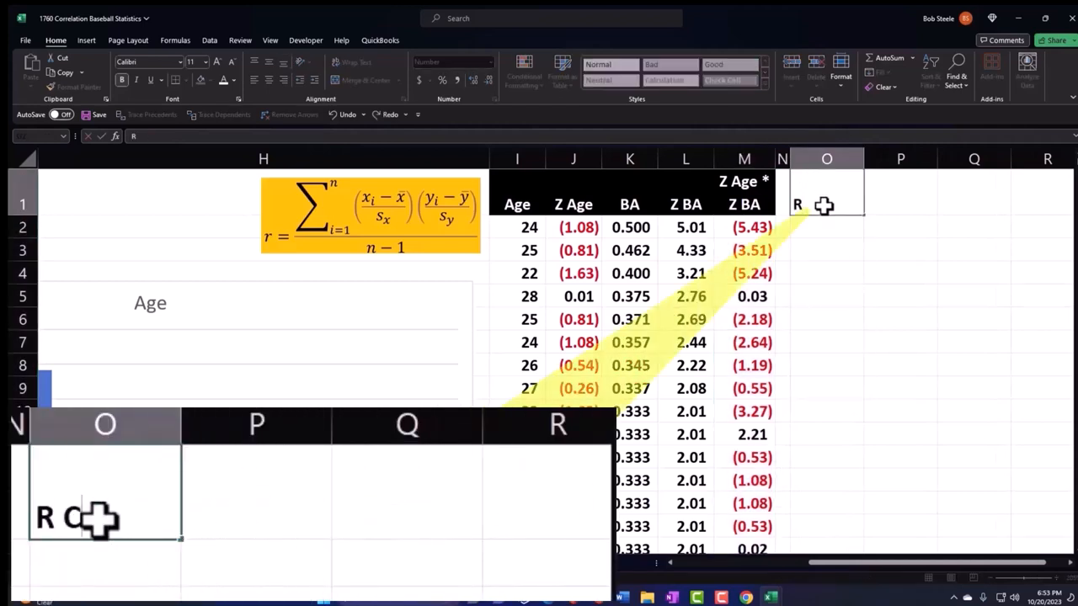
- Label the correlation block and sum the Z Age * Z BA products, giving 41.31
{"action": "type", "text": "Correlation"}
{"action": "left_click", "coordinate": [827, 227]}
{"action": "type", "text": "Sum of"}
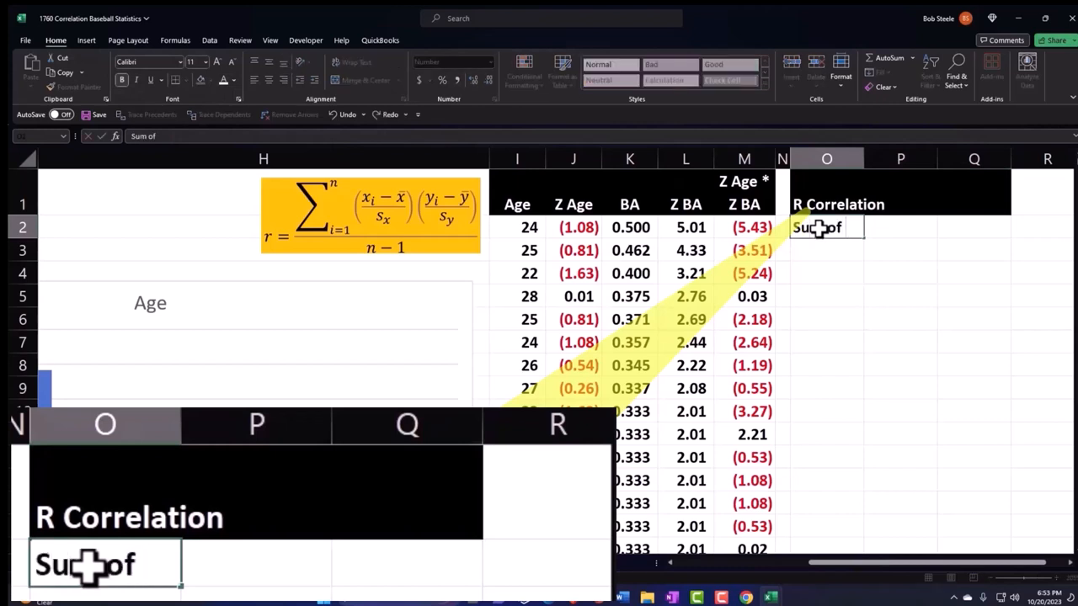
{"action": "type", "text": "z age"}
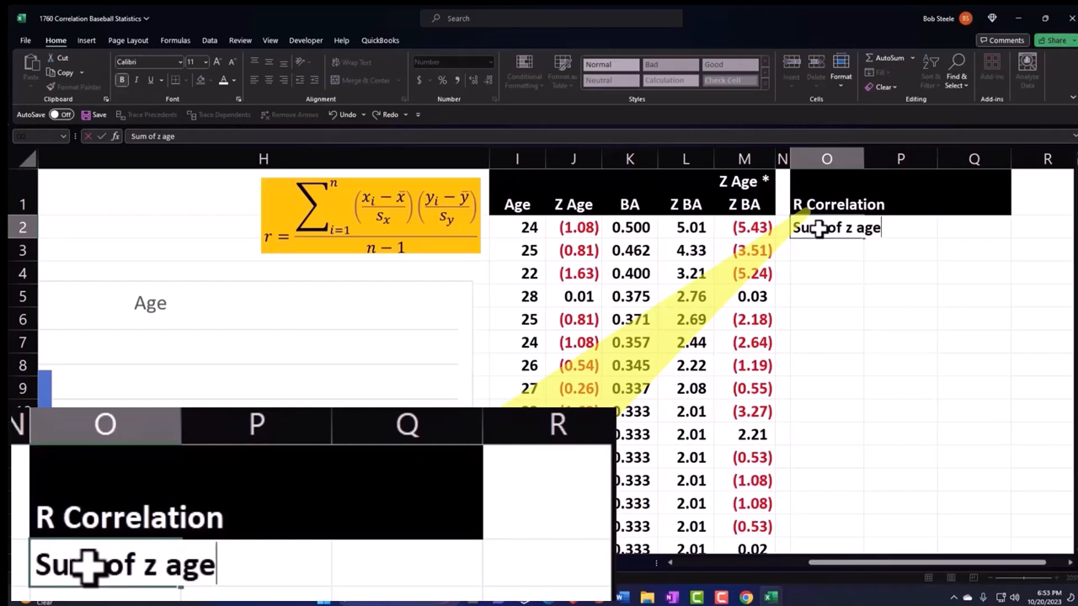
{"action": "type", "text": "*"}
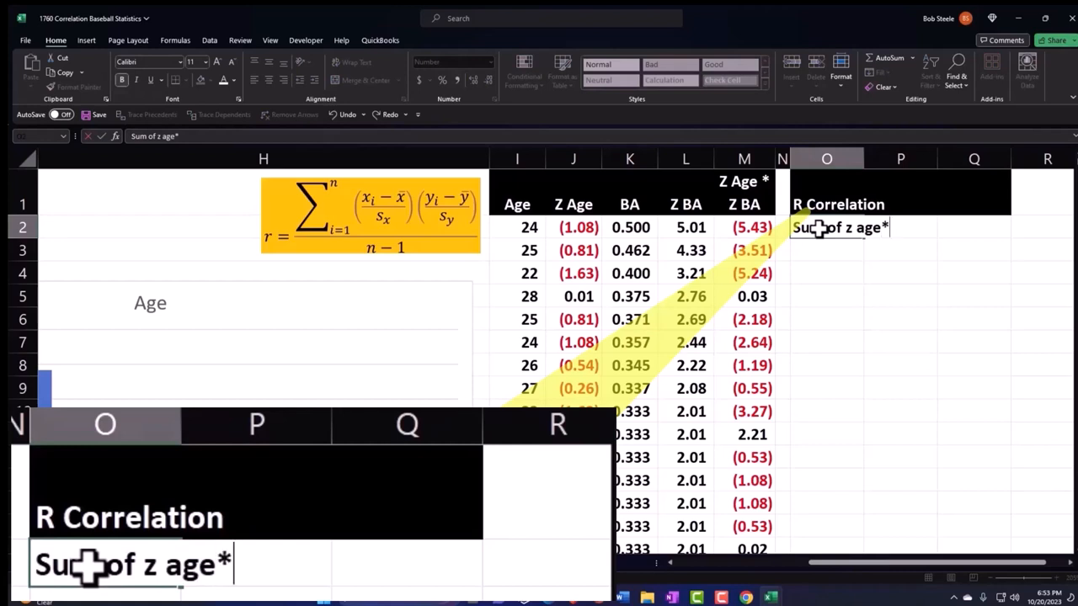
{"action": "type", "text": "z b"}
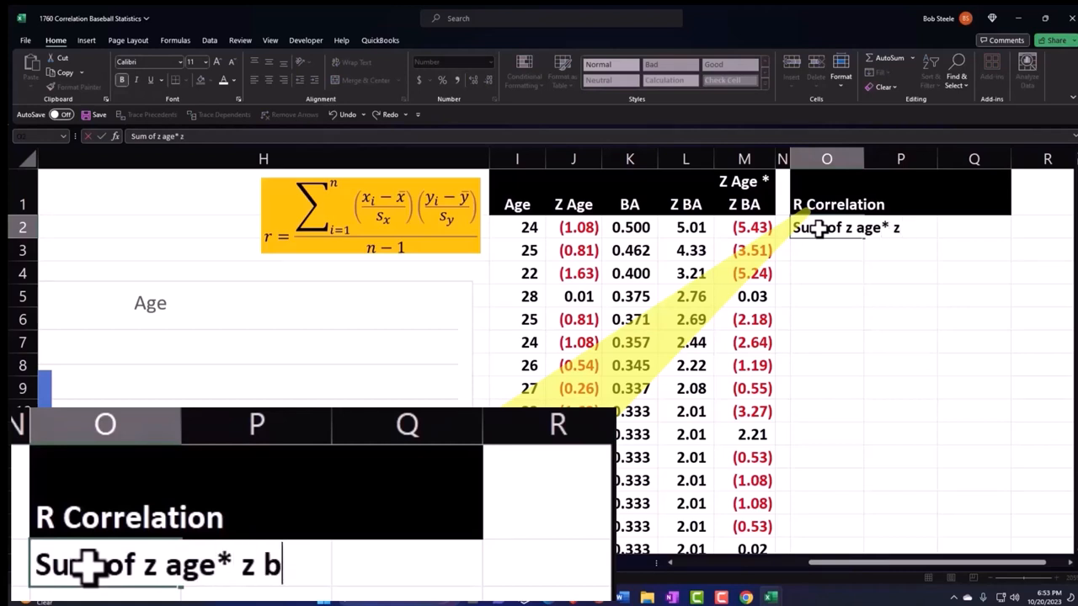
{"action": "type", "text": "A"}
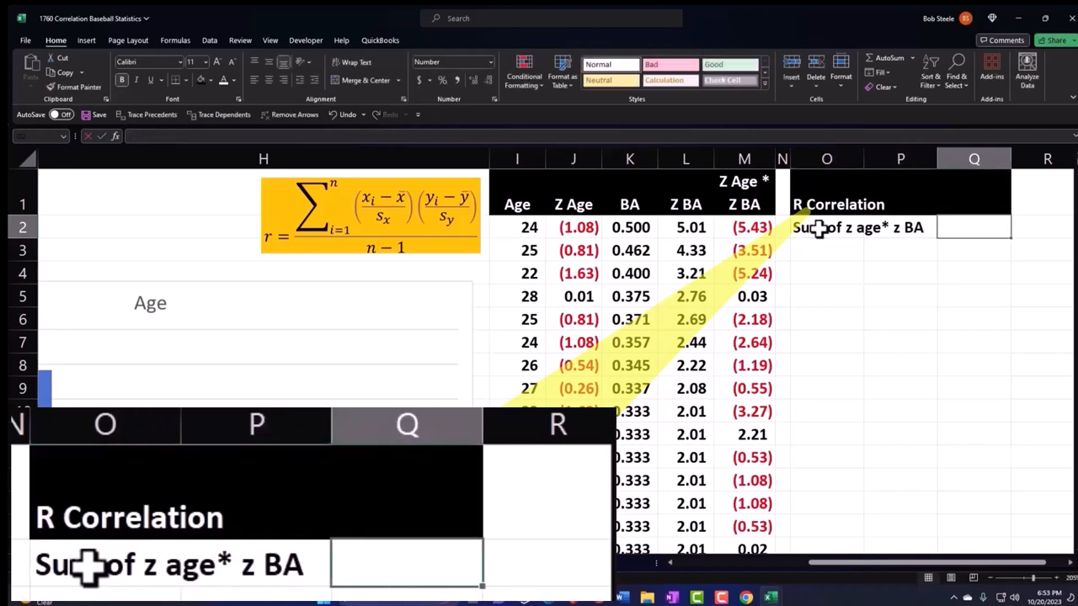
{"action": "type", "text": "=sum("}
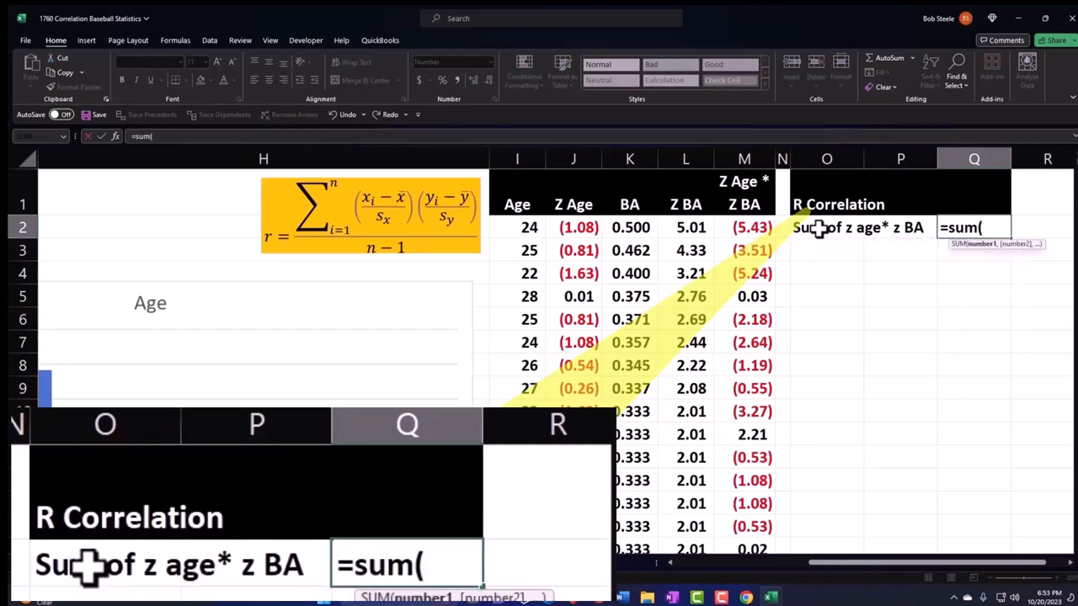
{"action": "left_click", "coordinate": [744, 227]}
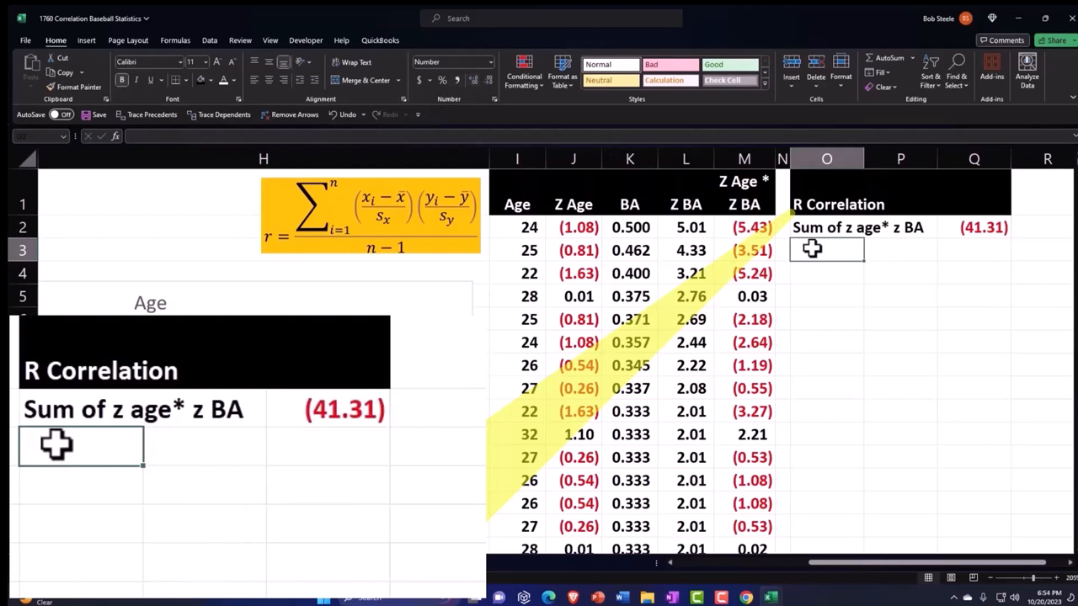
- Add the n-1: label with indented n, less and n-1 labels beneath the sum
{"action": "type", "text": "n"}
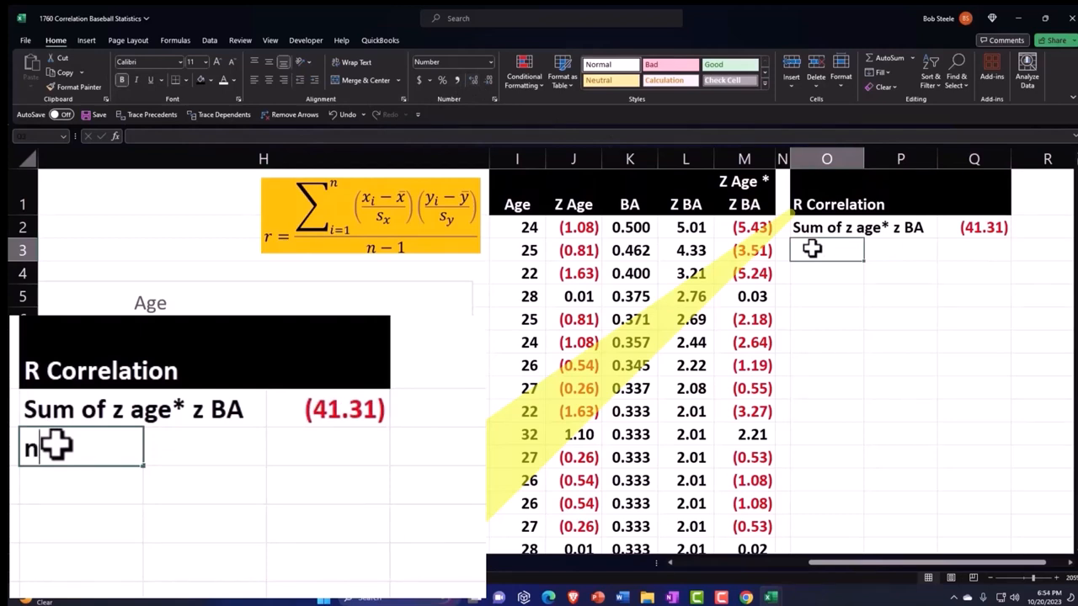
{"action": "type", "text": "-1:"}
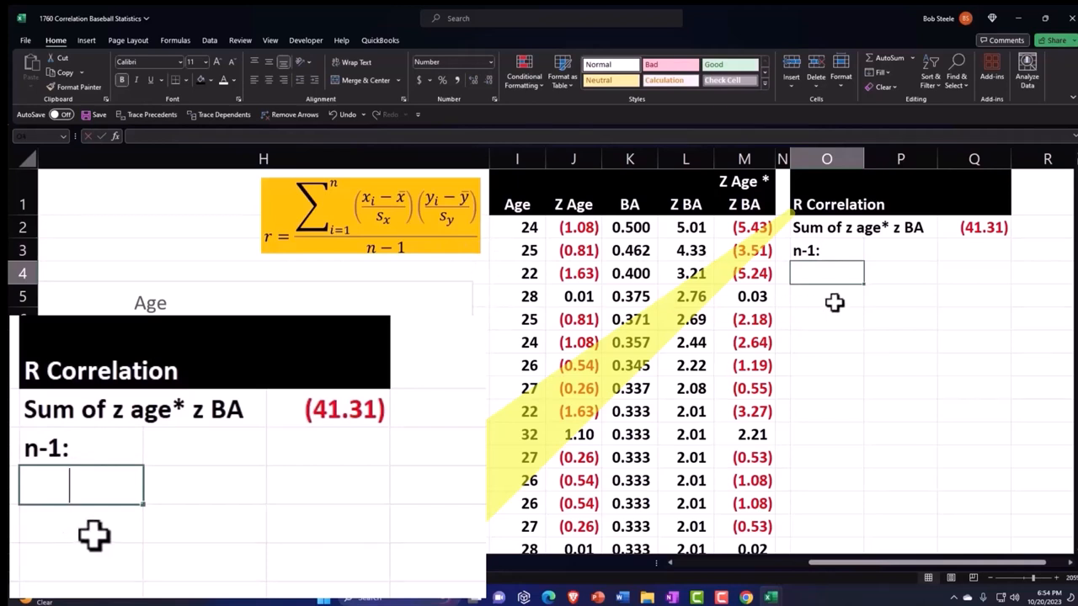
{"action": "type", "text": "n-1:"}
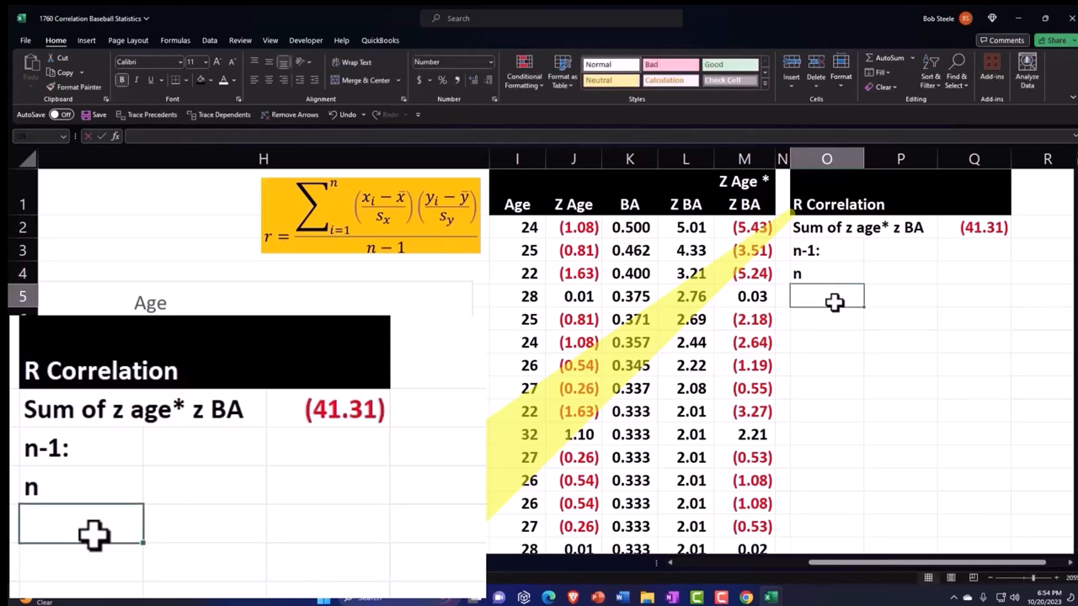
{"action": "type", "text": "less"}
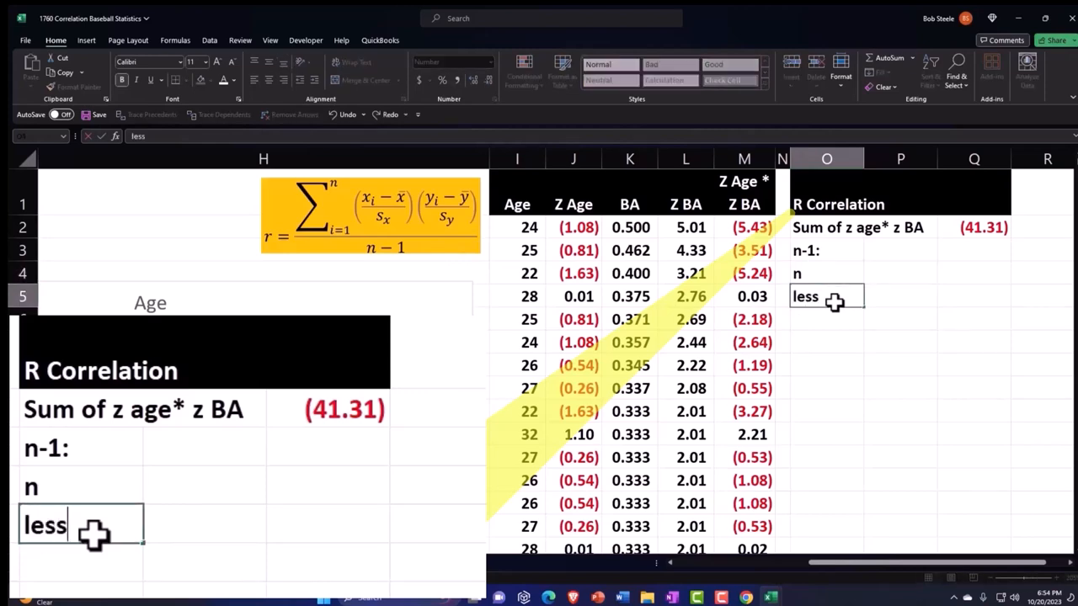
{"action": "type", "text": "n-1"}
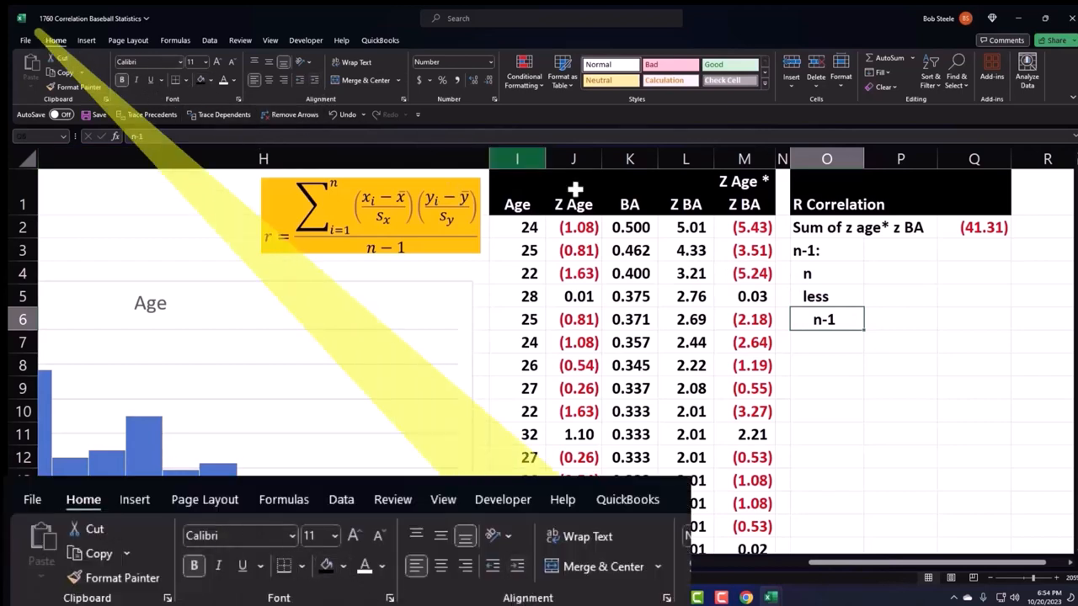
{"action": "left_click", "coordinate": [900, 272]}
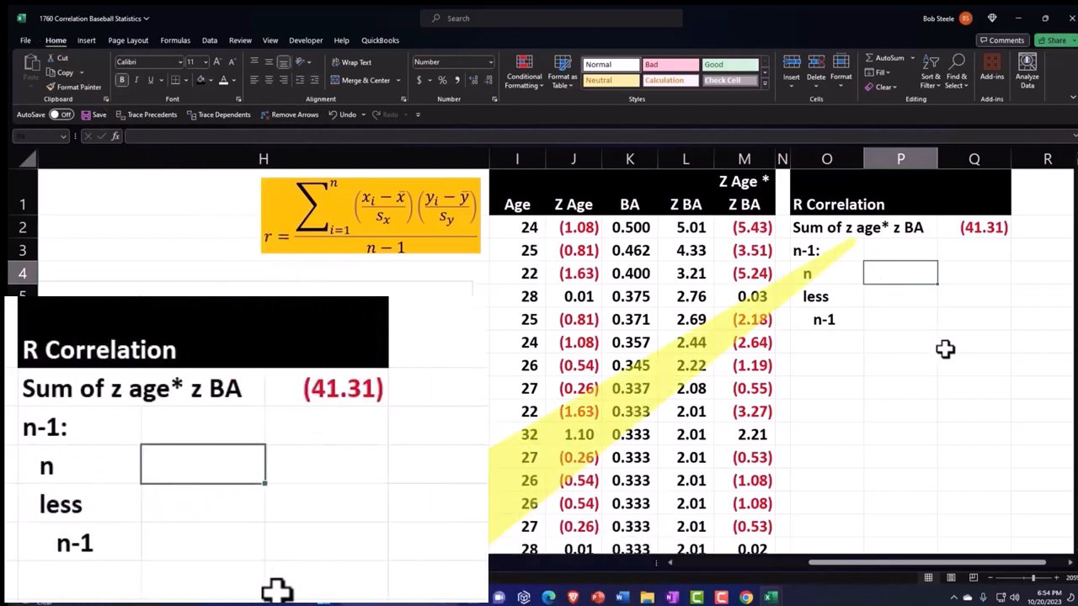
- Compute n with =COUNT(I2:I816) as 815, less as 1, and n-1 =P4-P5 as 814
{"action": "type", "text": "=count(O4"}
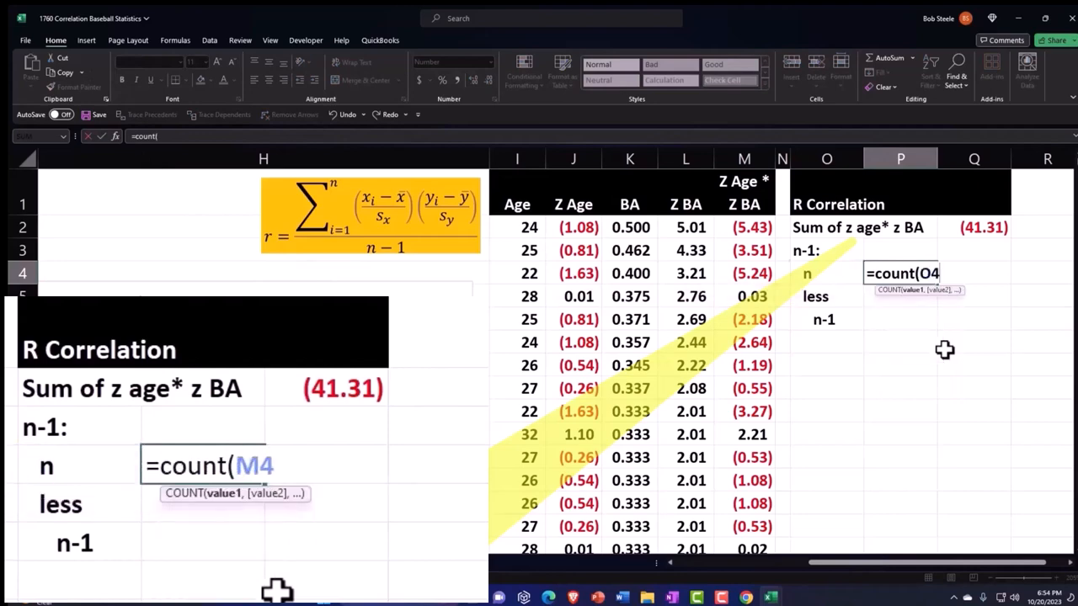
{"action": "left_click", "coordinate": [517, 227]}
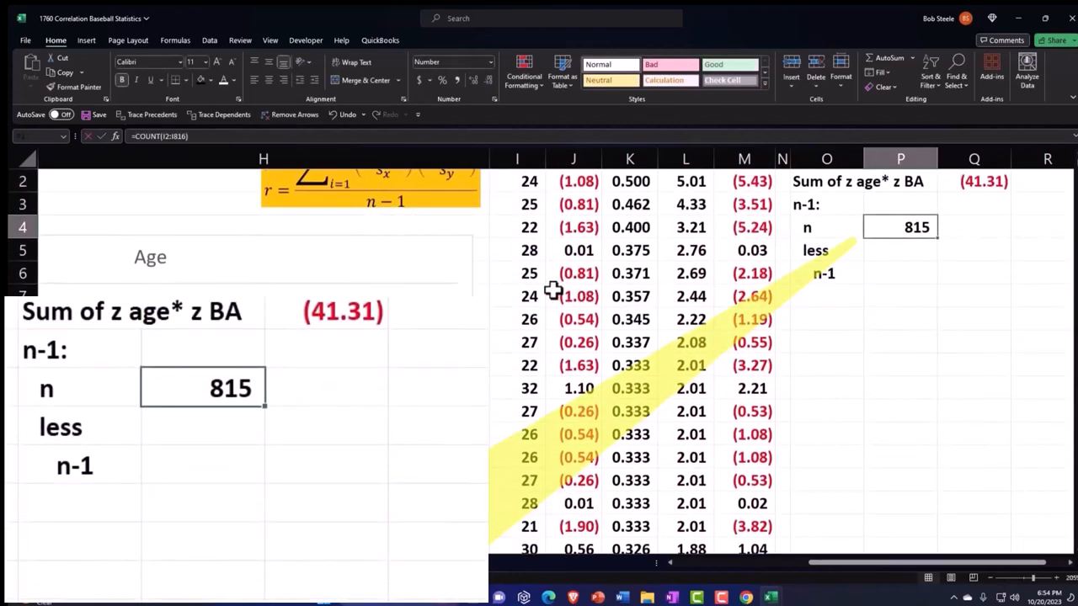
{"action": "left_click", "coordinate": [900, 250]}
{"action": "type", "text": "1"}
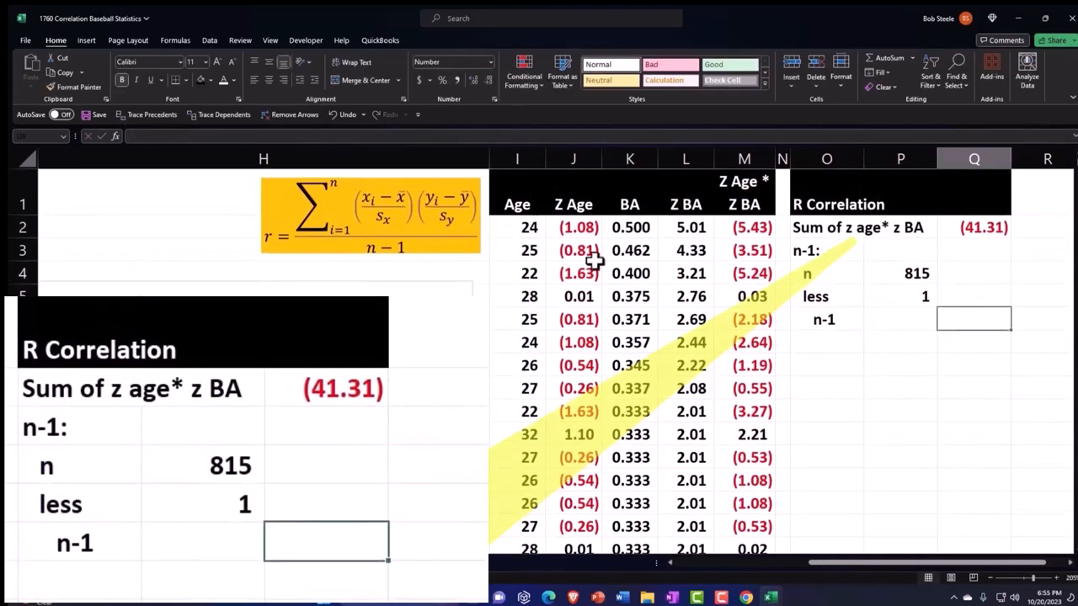
{"action": "type", "text": "=P4-P5"}
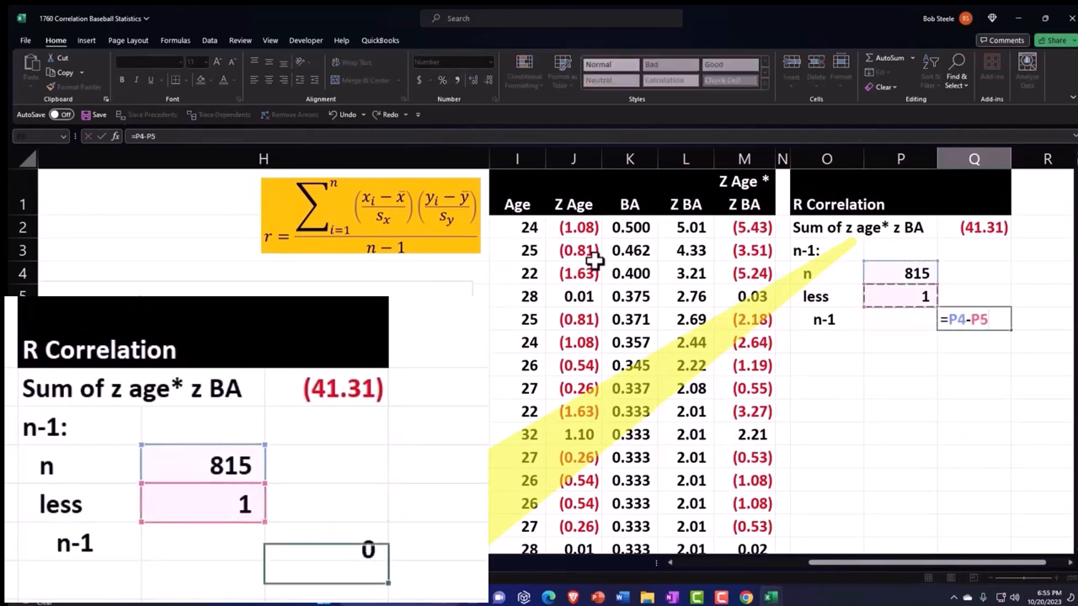
{"action": "key", "text": "enter"}
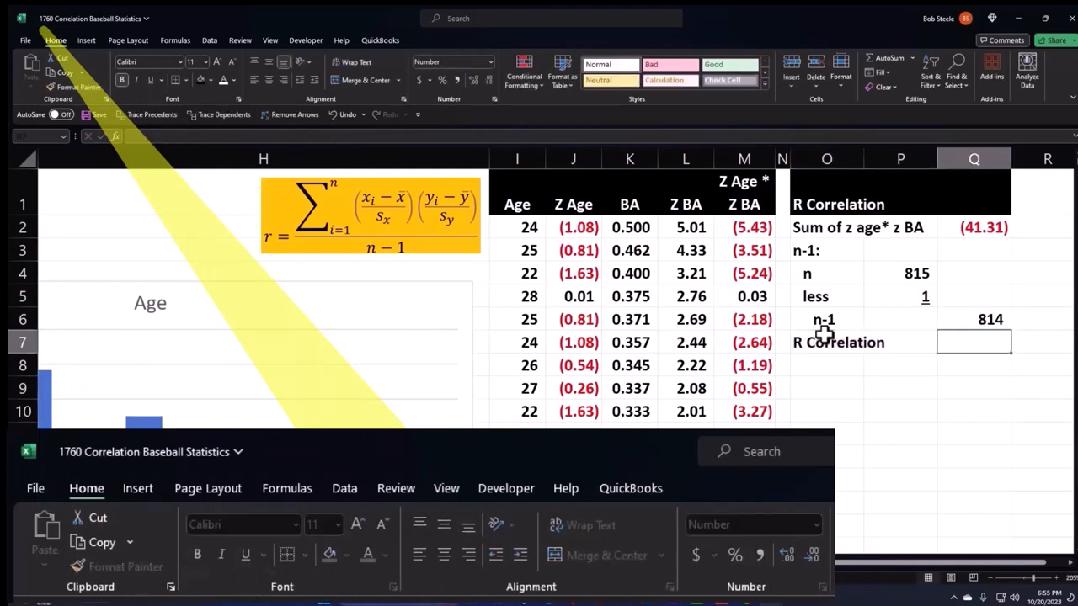
- Enter =Q2/Q6 as the R Correlation value in Q7, giving (0.05)
{"action": "type", "text": "=Q2"}
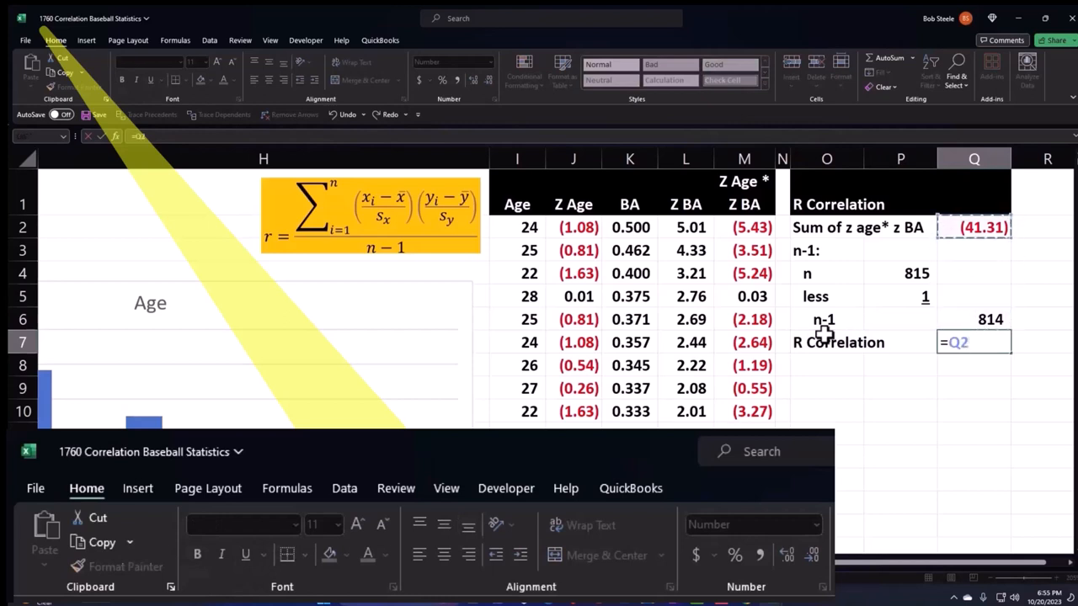
{"action": "type", "text": "/Q6"}
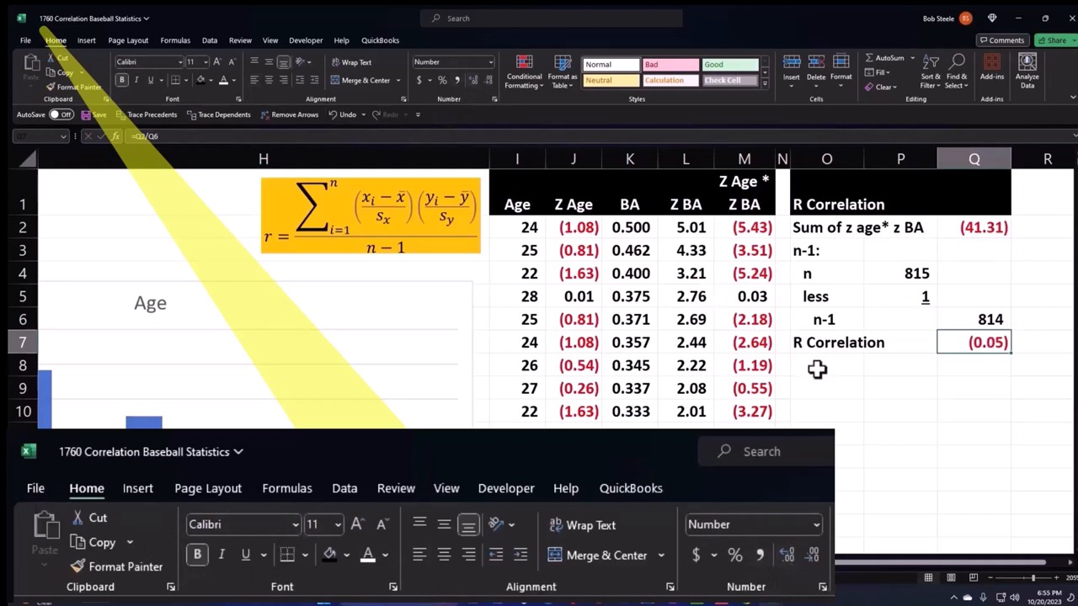
{"action": "left_click", "coordinate": [825, 365]}
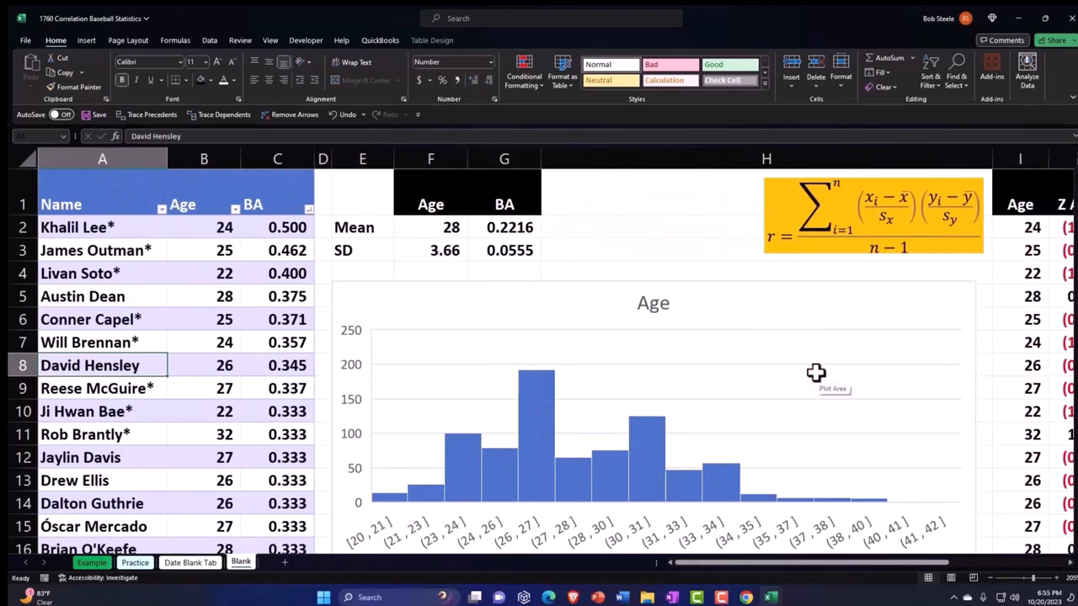
- Select the Age and BA data and insert a plain scatter chart
{"action": "left_click", "coordinate": [203, 204]}
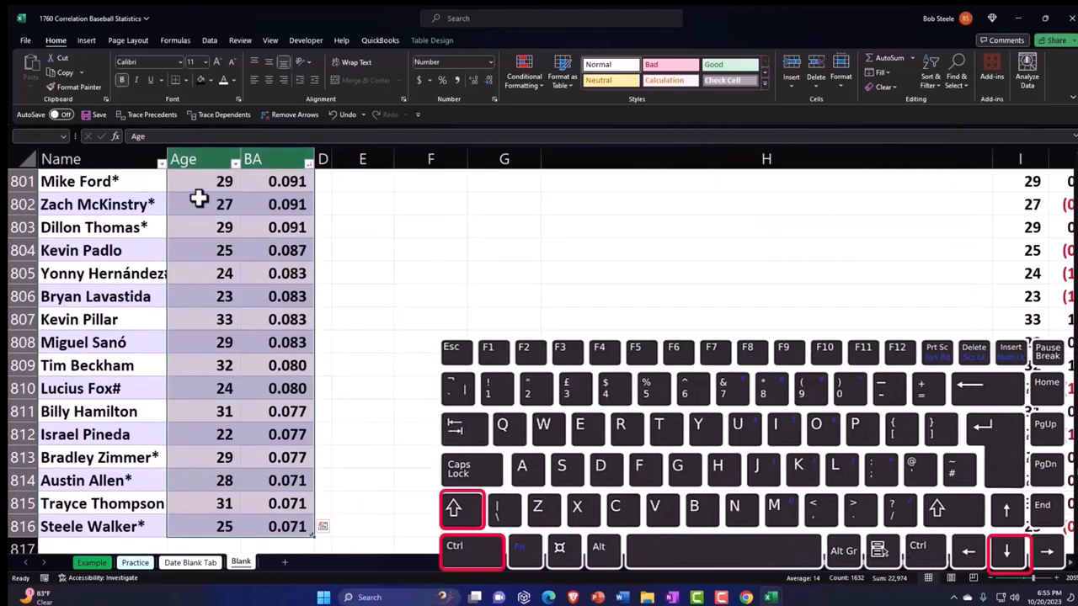
{"action": "mouse_move", "coordinate": [92, 52]}
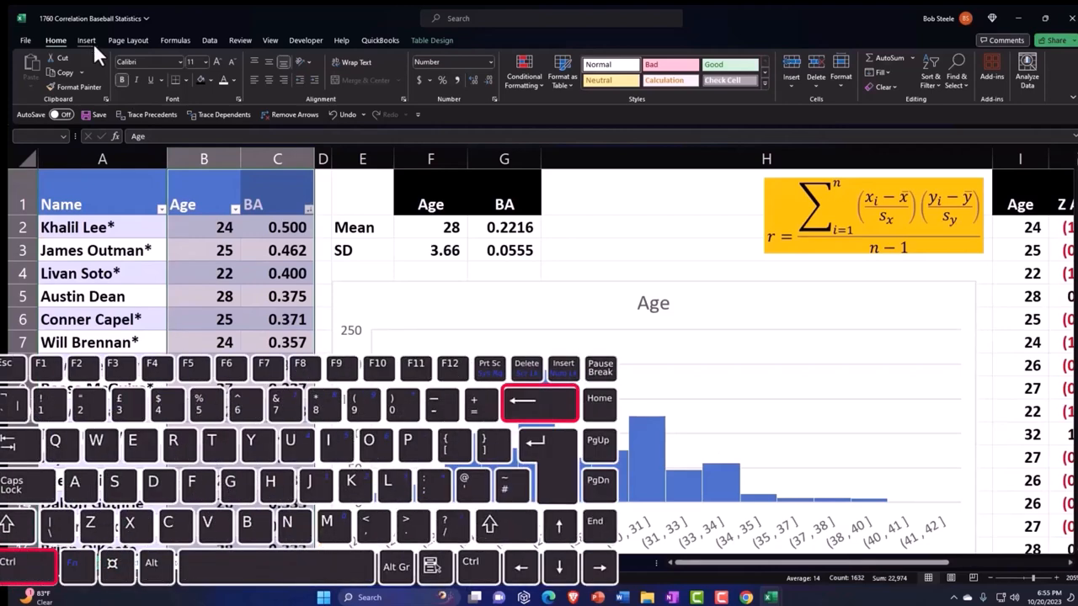
{"action": "left_click", "coordinate": [86, 39]}
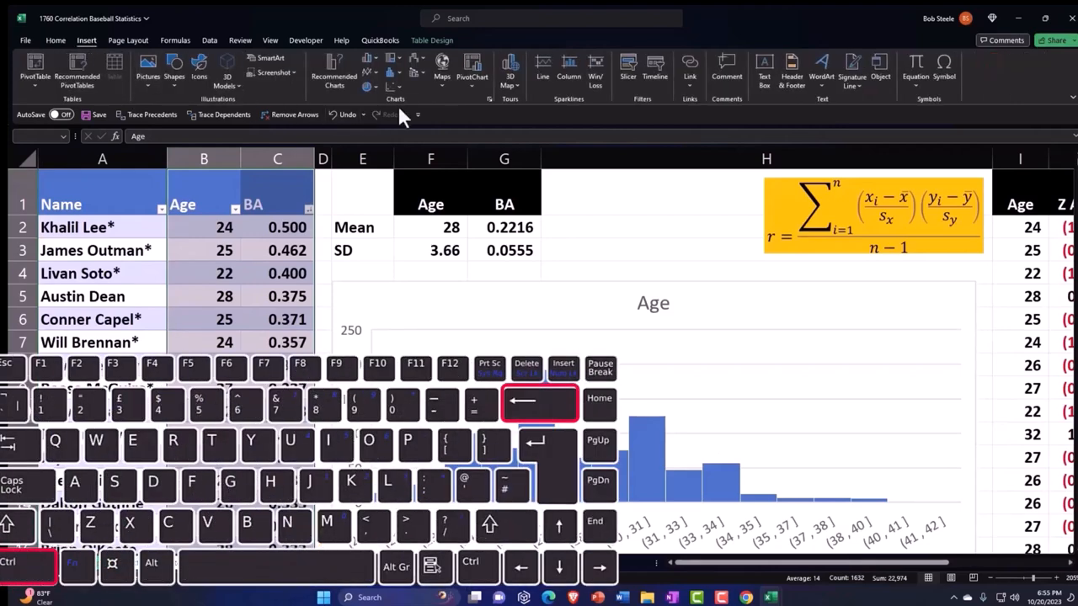
{"action": "left_click", "coordinate": [393, 86]}
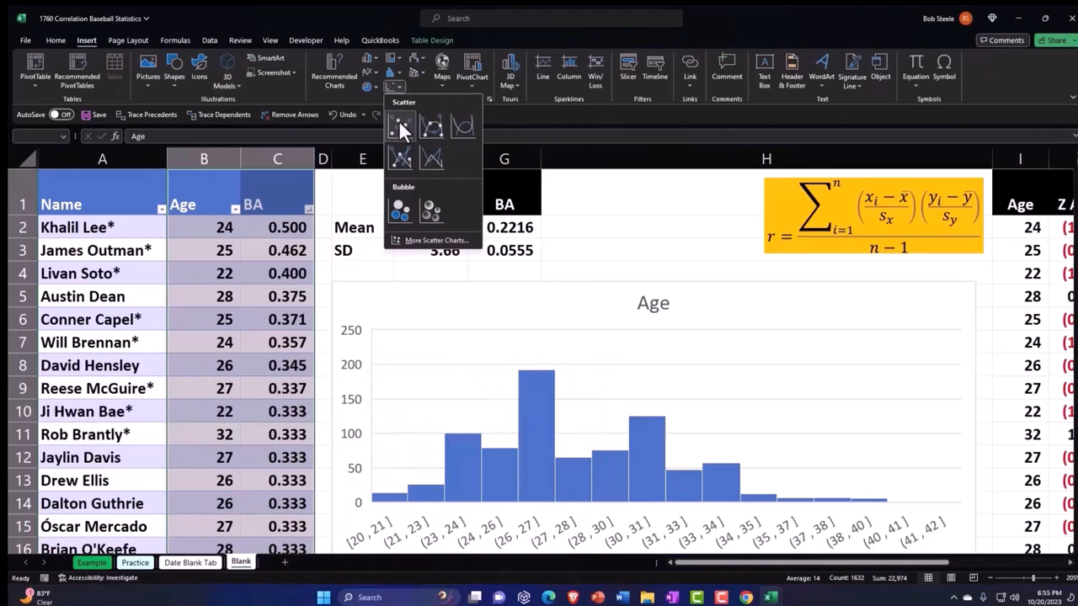
{"action": "left_click", "coordinate": [400, 127]}
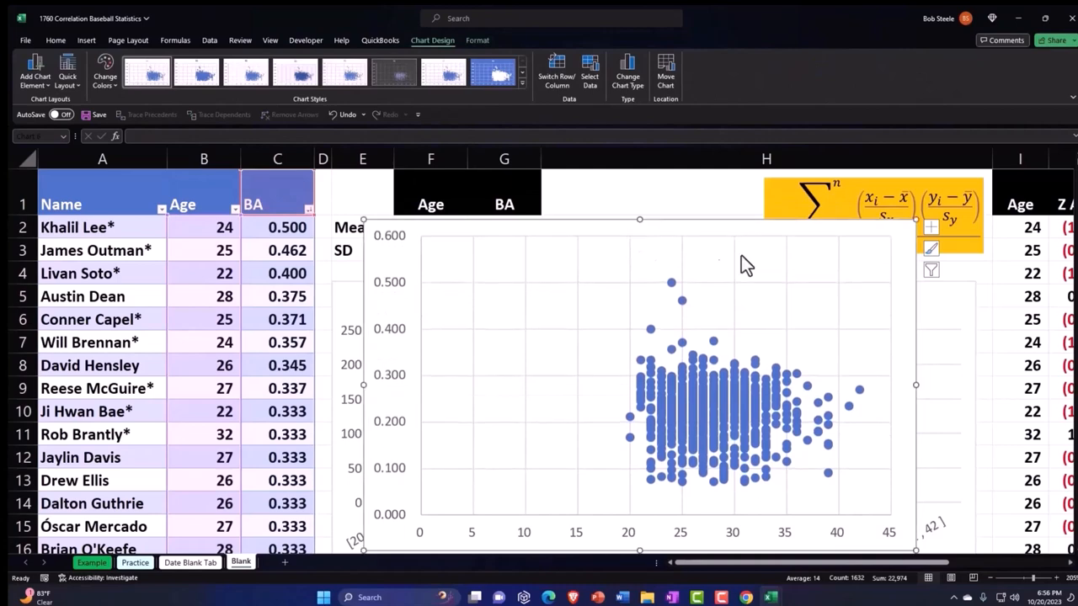
- Turn on axis titles and set them to Age (horizontal) and BA (vertical)
{"action": "left_click", "coordinate": [931, 227]}
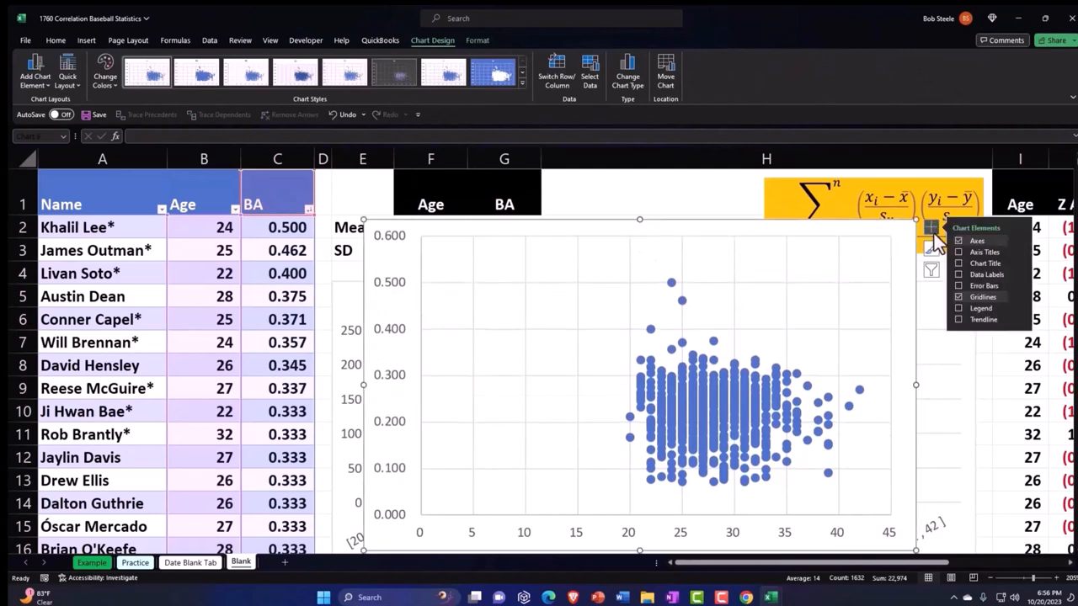
{"action": "left_click", "coordinate": [861, 251]}
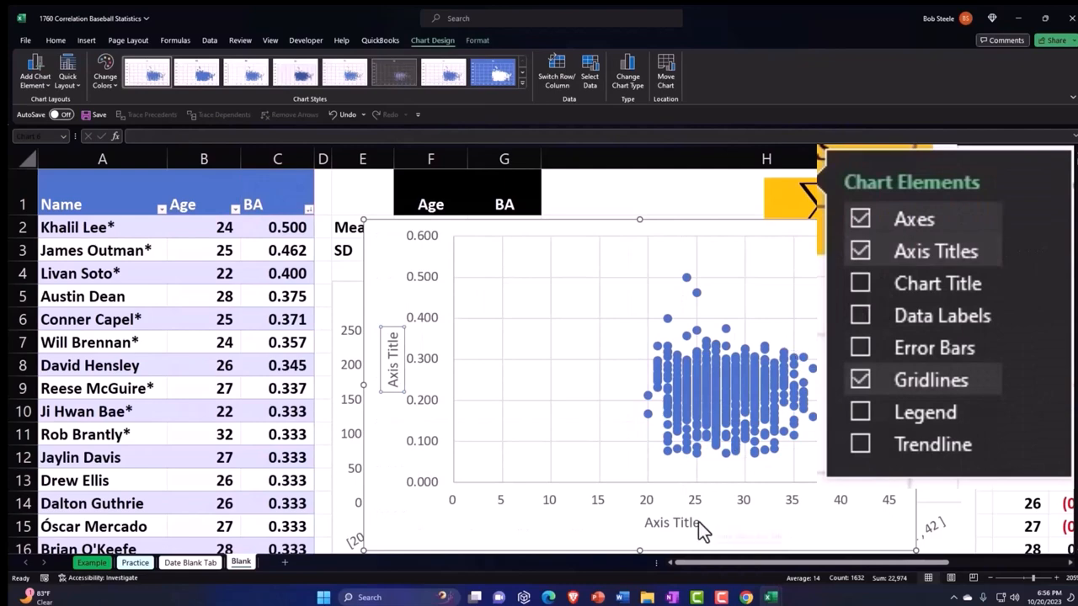
{"action": "left_click", "coordinate": [671, 522]}
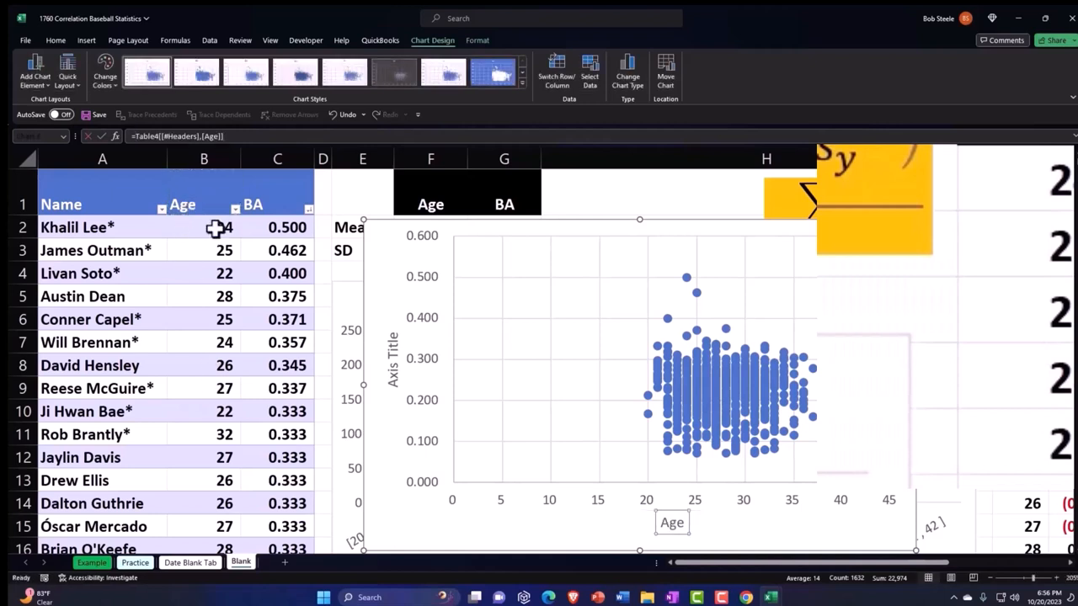
{"action": "left_click", "coordinate": [391, 357]}
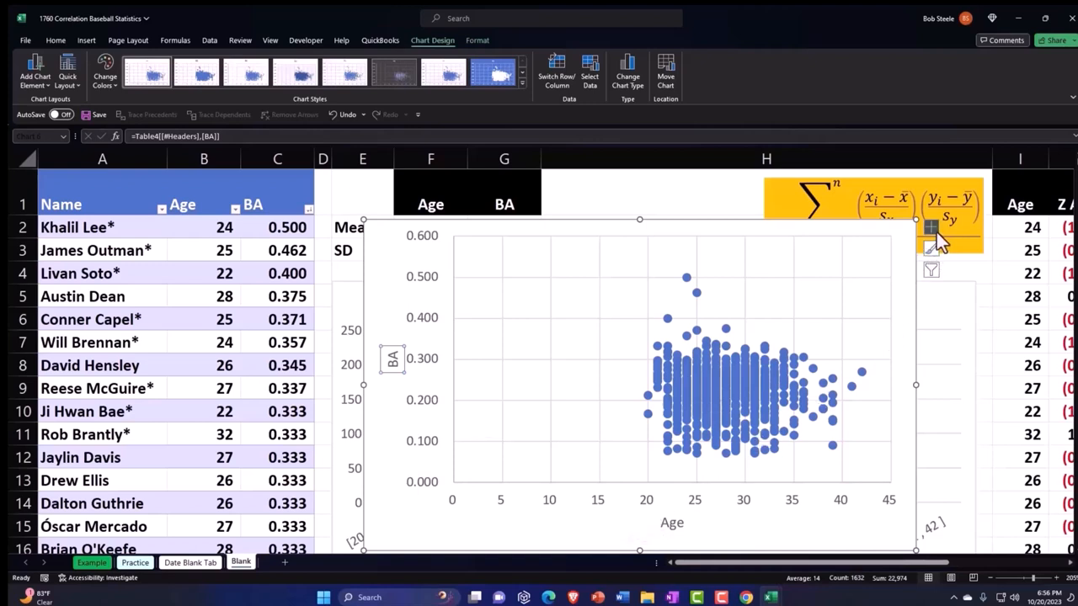
{"action": "left_click", "coordinate": [930, 228]}
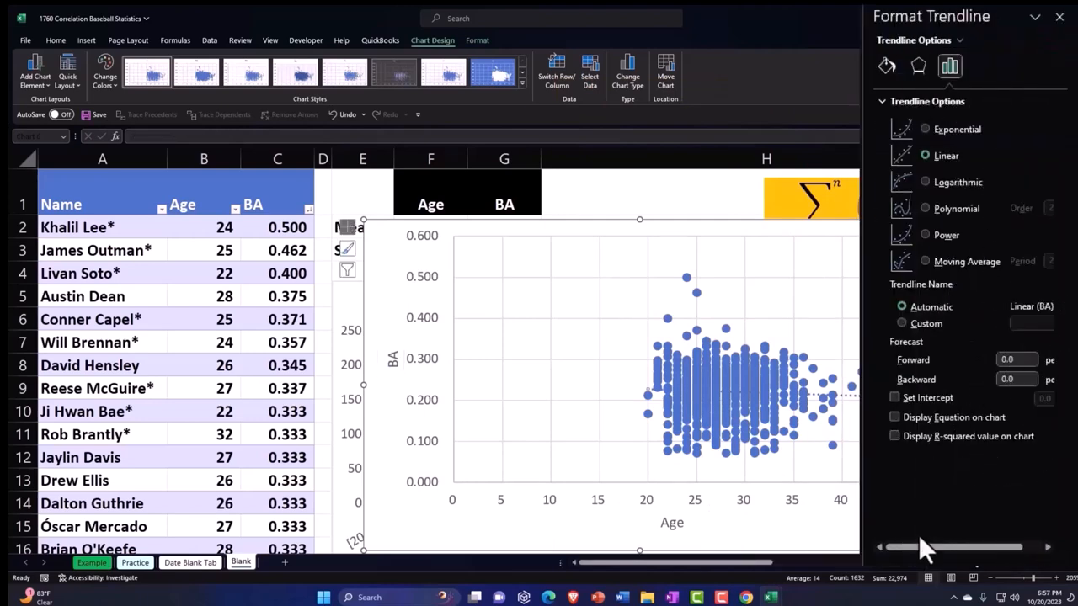
{"action": "mouse_move", "coordinate": [977, 574]}
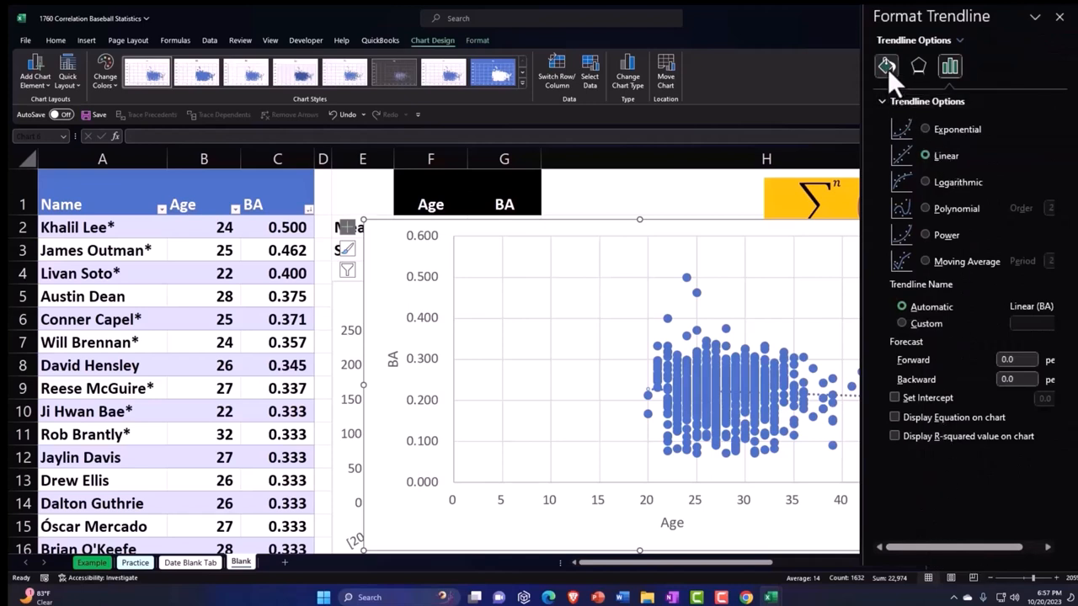
- Style the linear trendline as a solid orange line and close the Format Trendline pane
{"action": "left_click", "coordinate": [885, 67]}
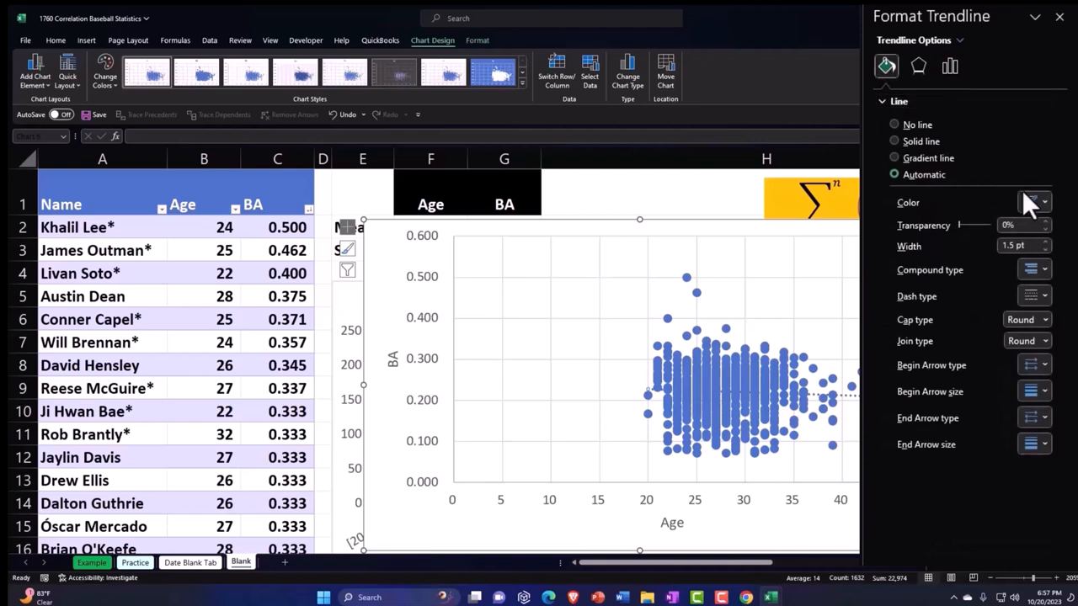
{"action": "left_click", "coordinate": [1043, 296]}
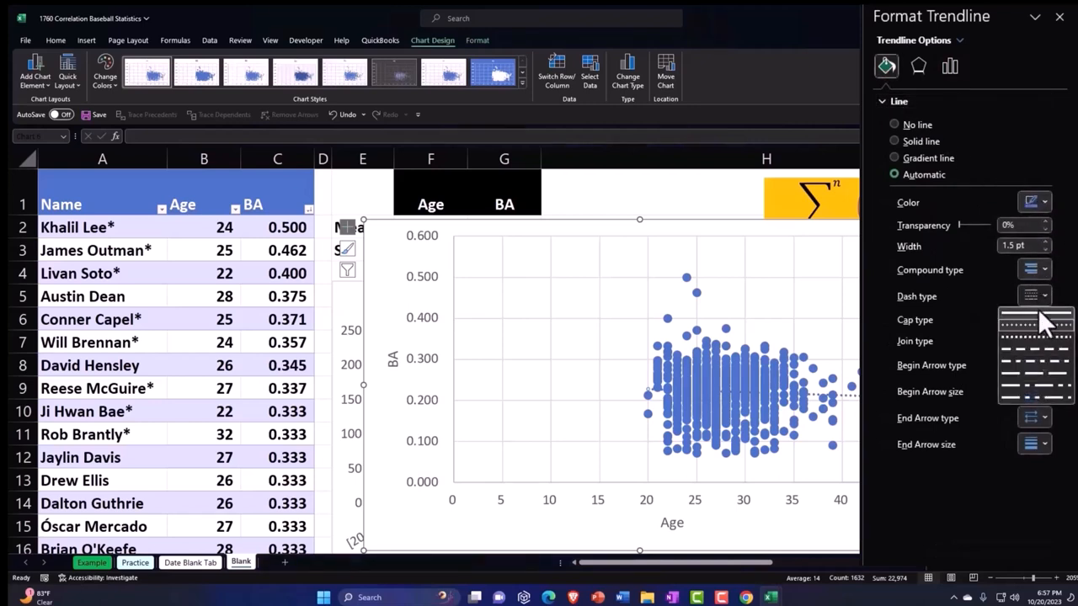
{"action": "left_click", "coordinate": [1034, 202]}
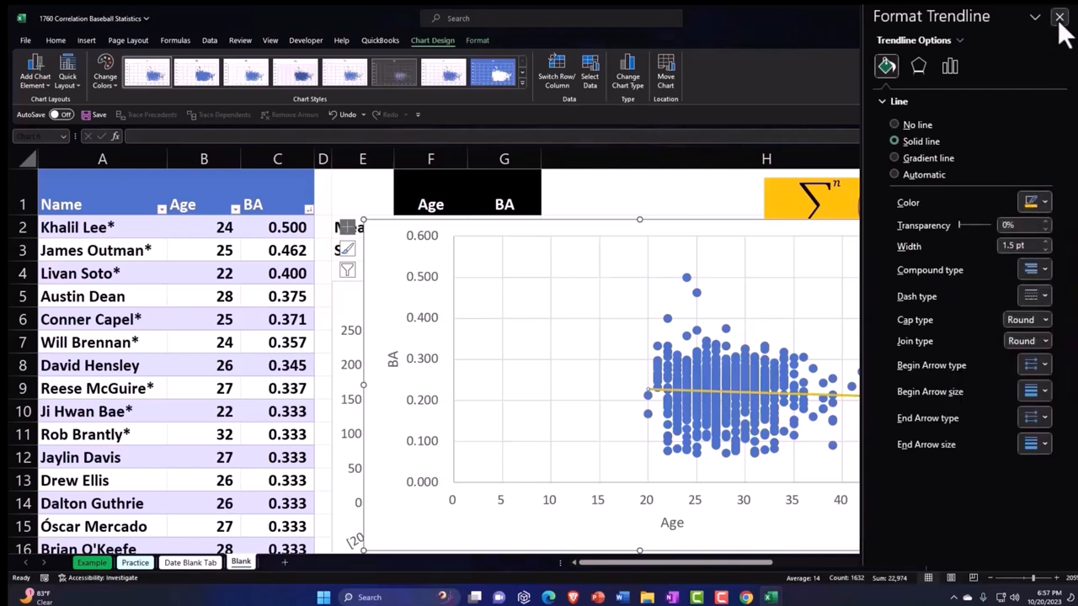
{"action": "left_click", "coordinate": [1059, 16]}
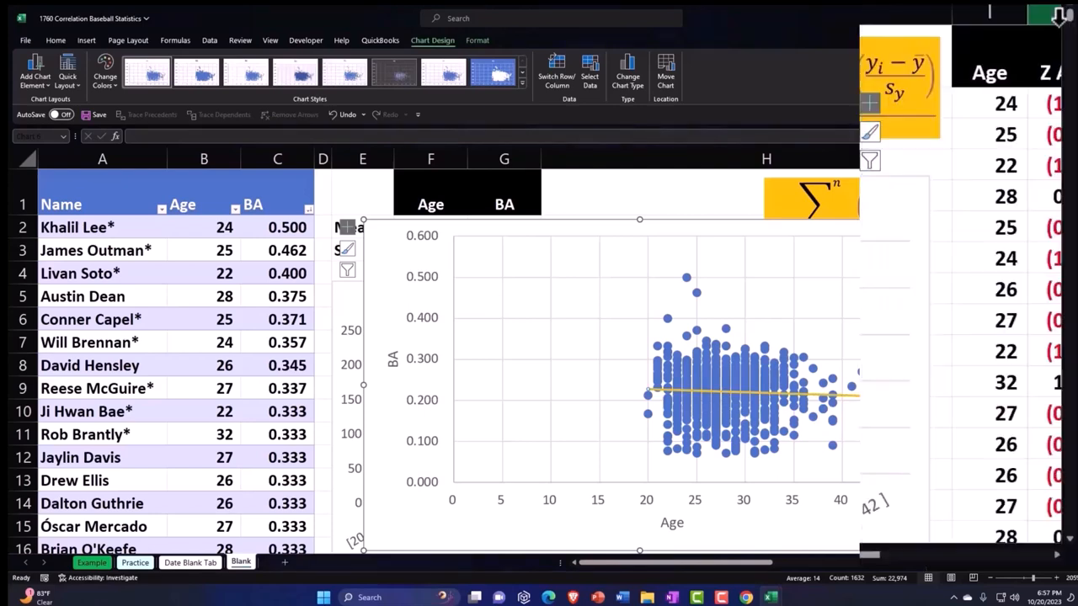